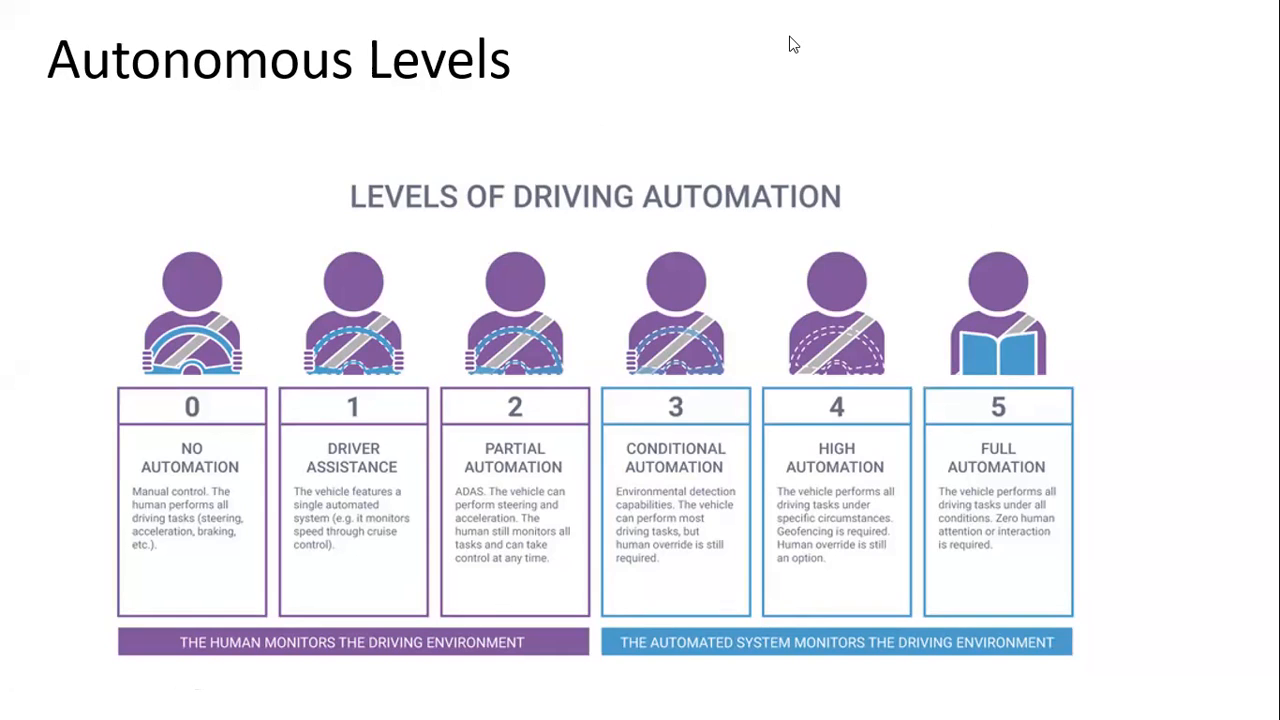
mouse_move(703, 168)
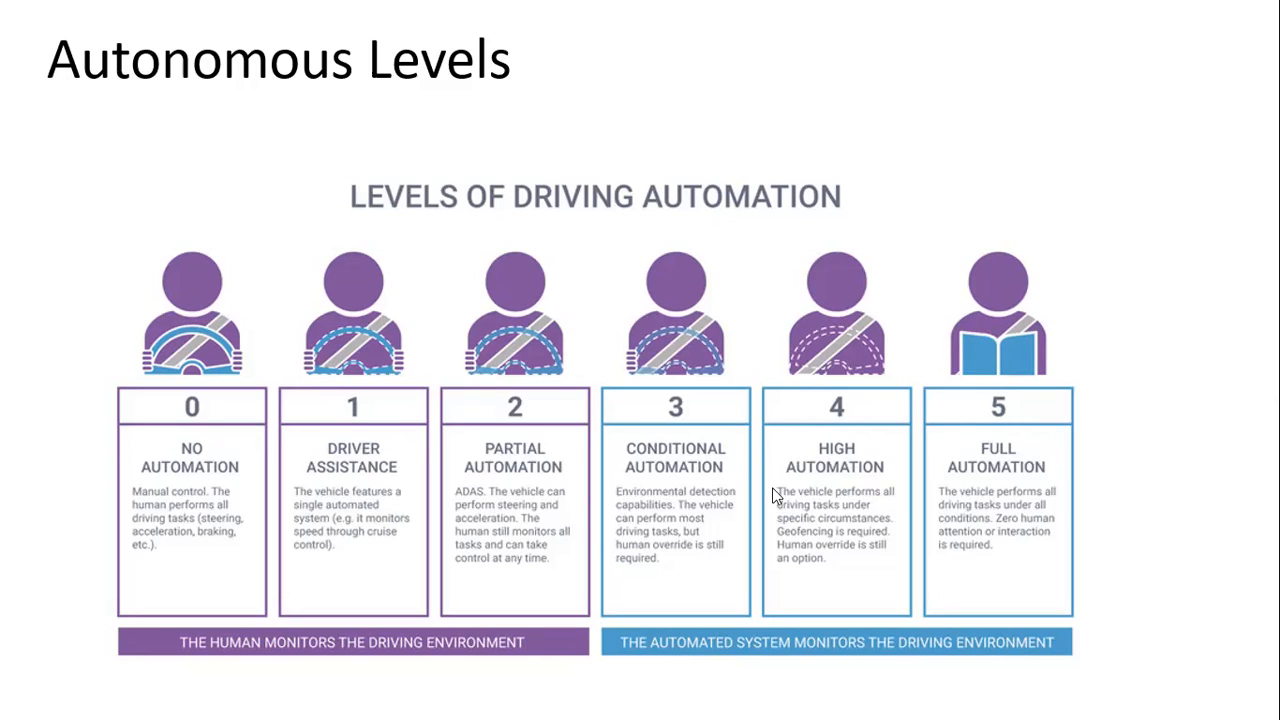
mouse_move(800, 280)
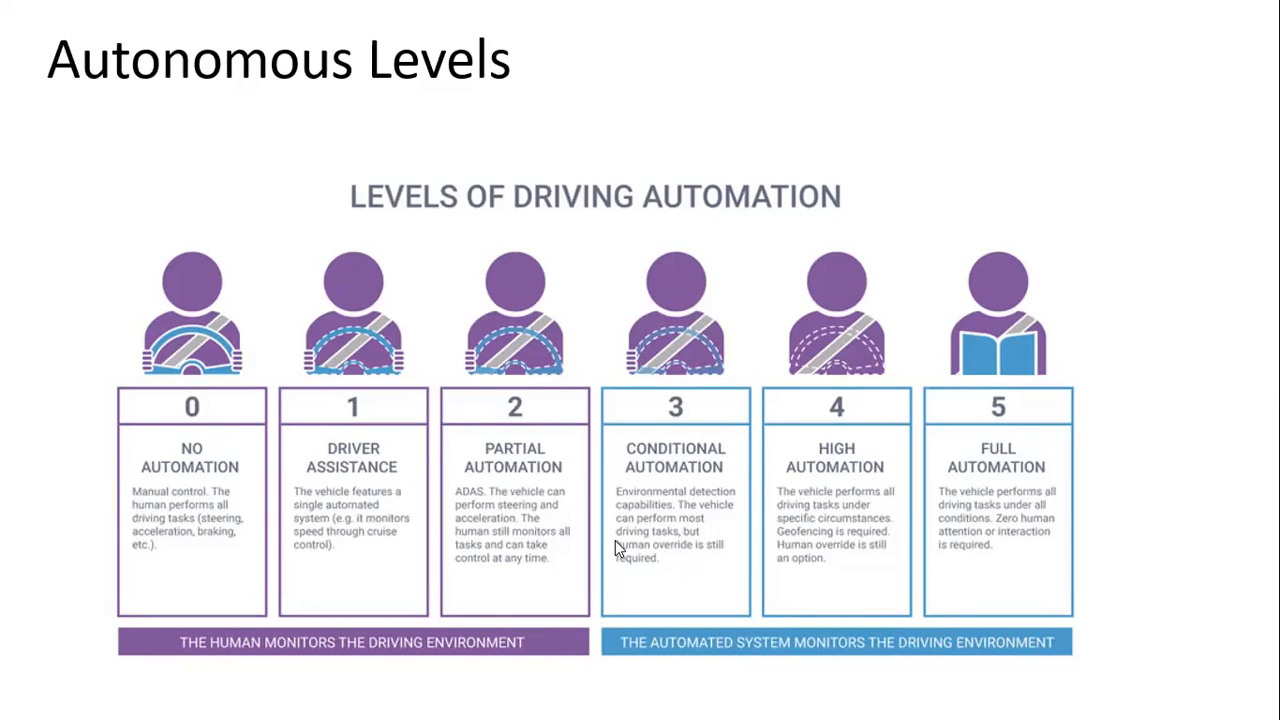
mouse_move(527, 188)
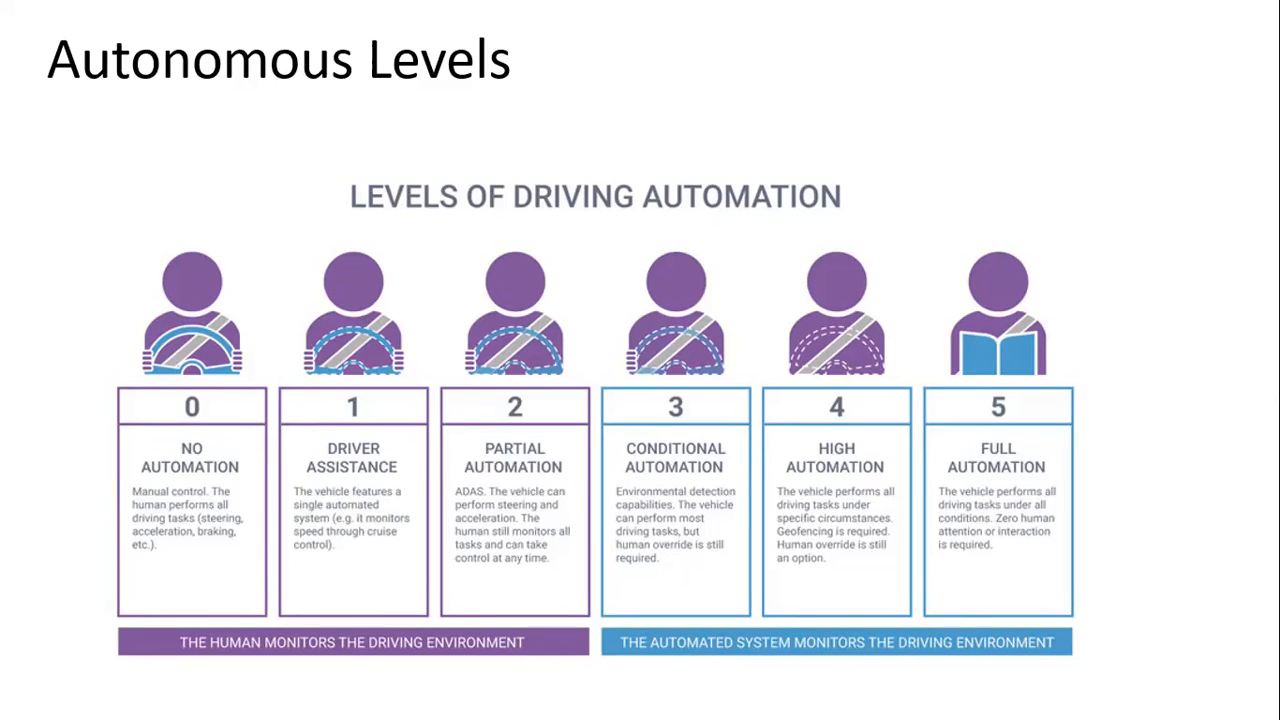
mouse_move(258, 470)
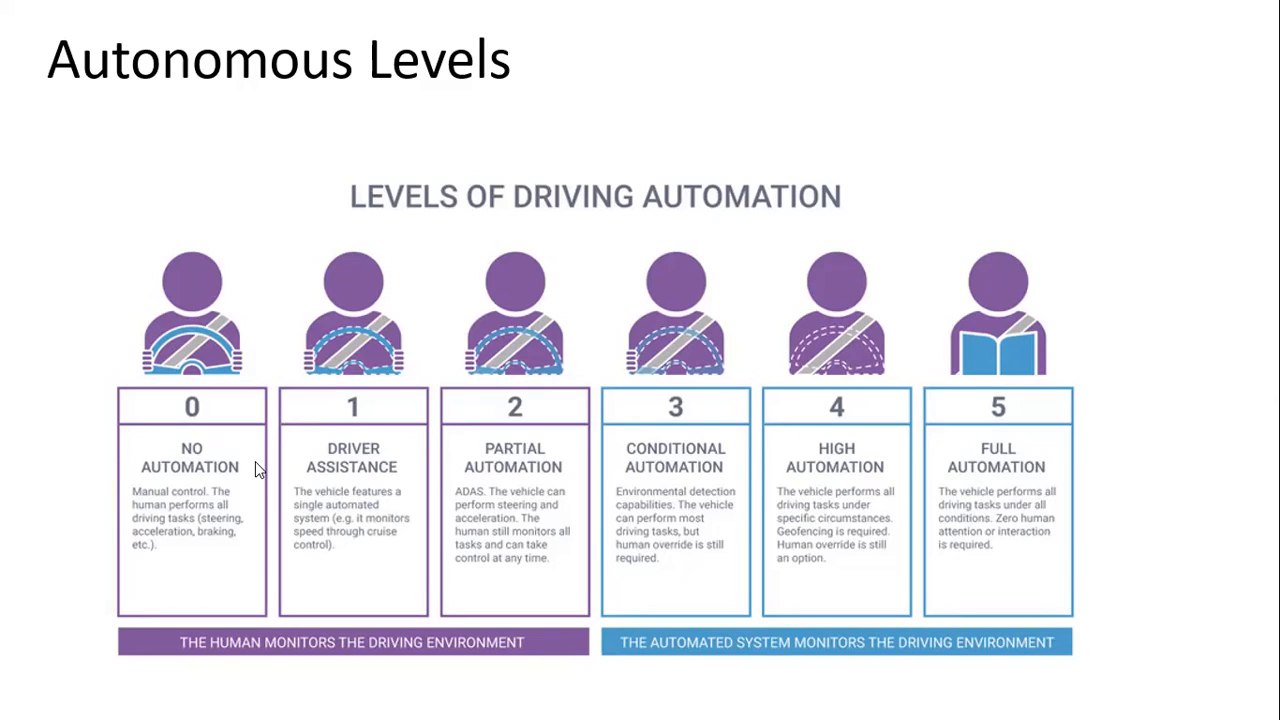
mouse_move(155, 470)
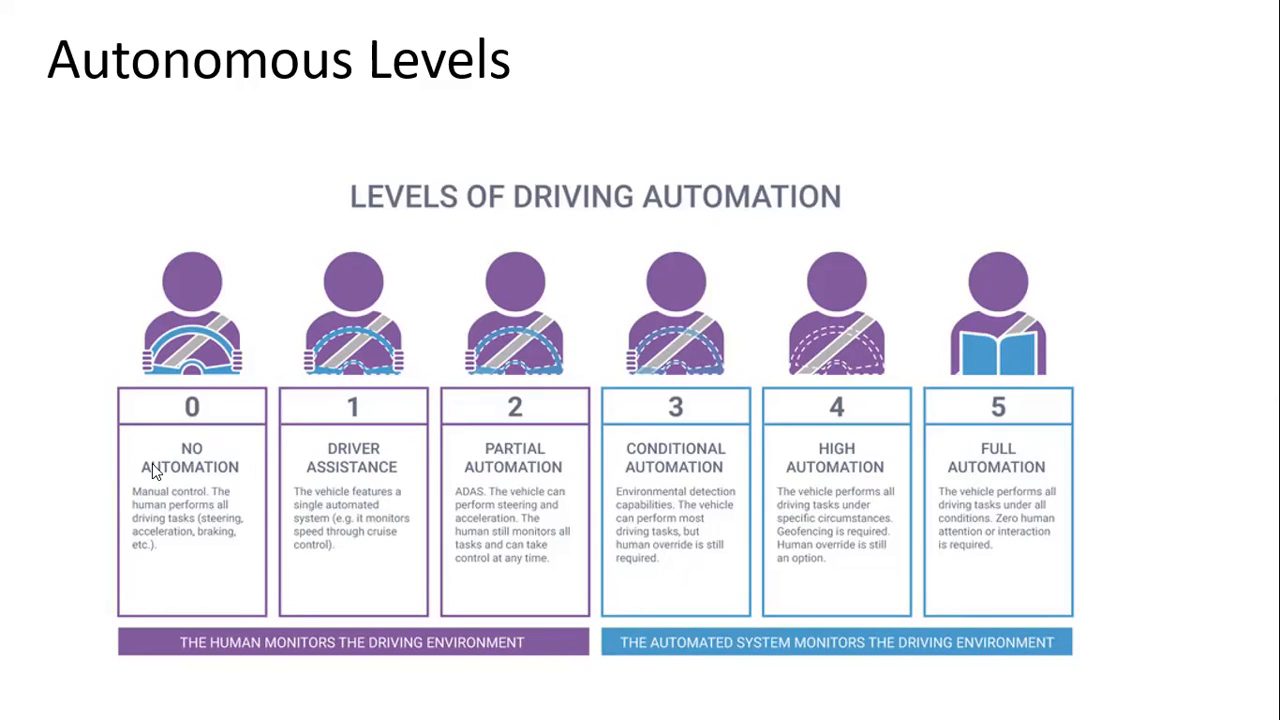
mouse_move(365, 310)
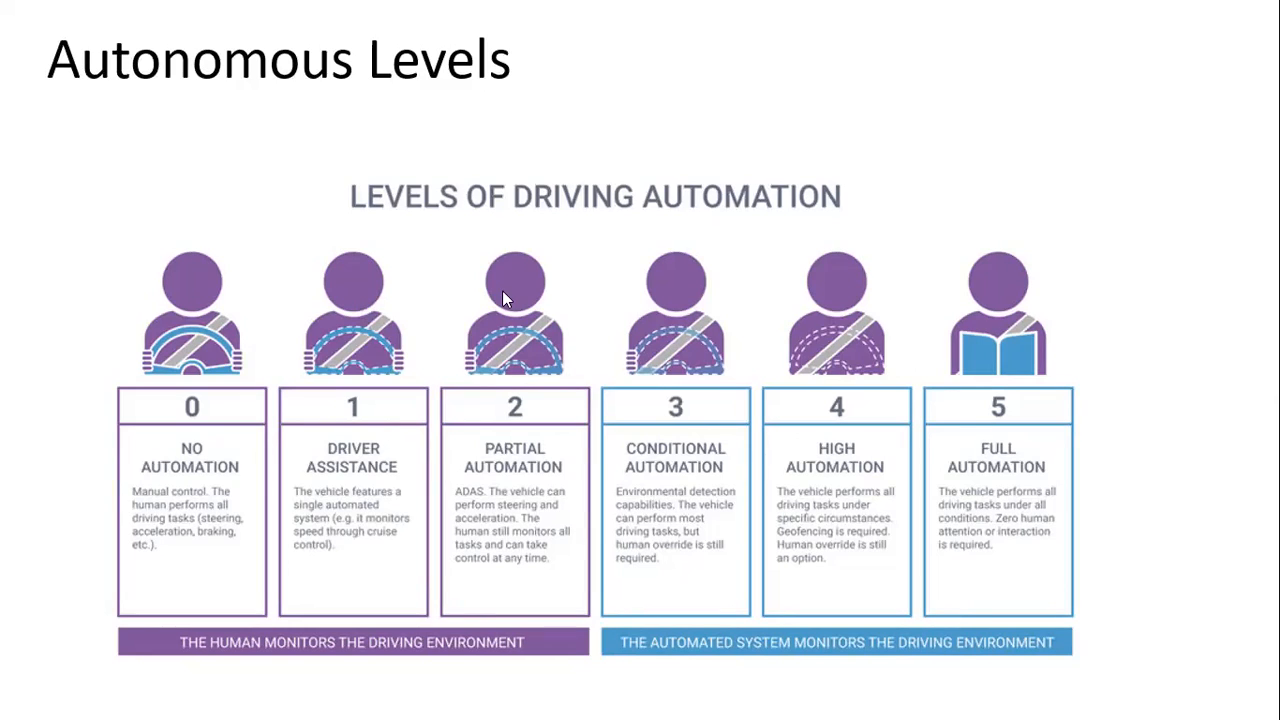
mouse_move(613, 291)
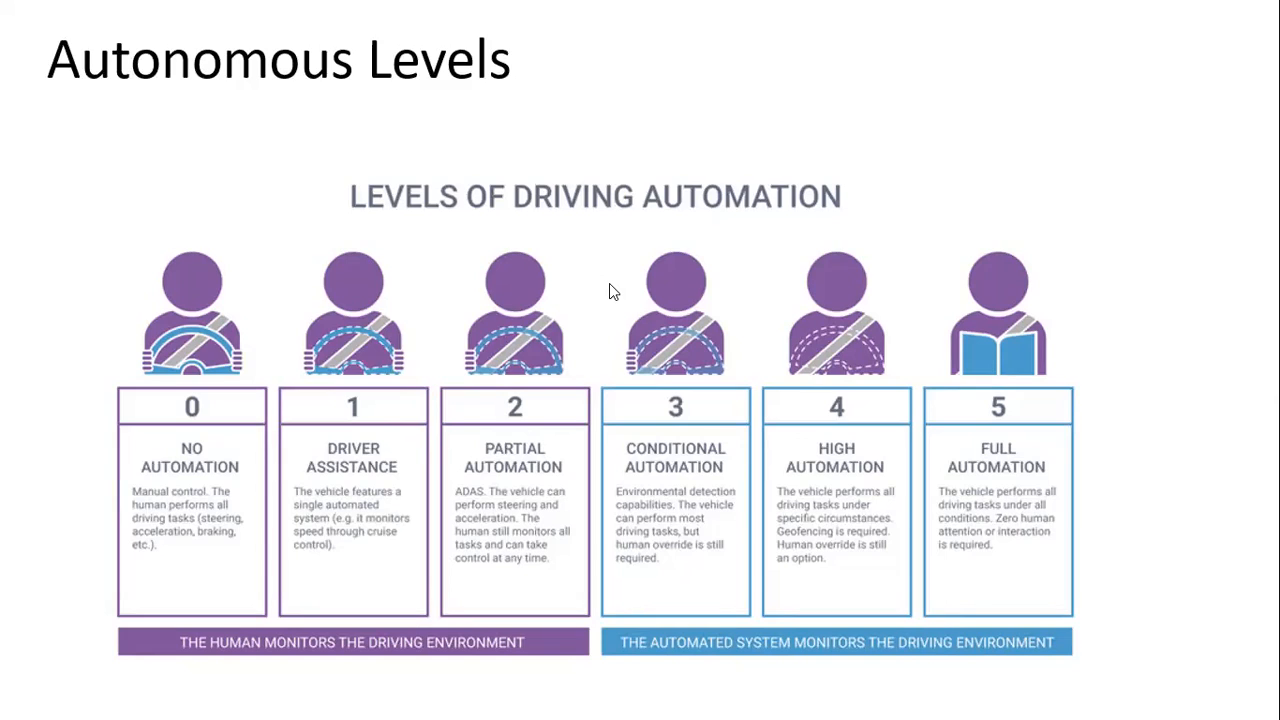
mouse_move(644, 132)
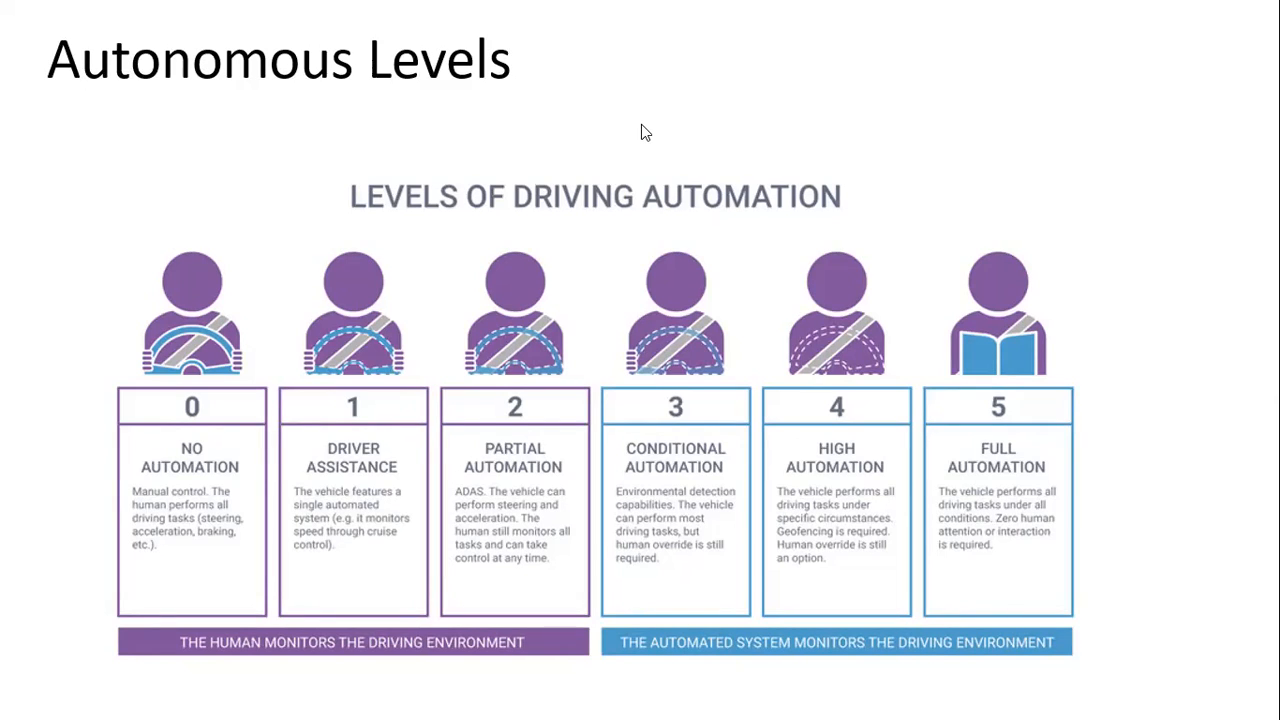
mouse_move(204, 186)
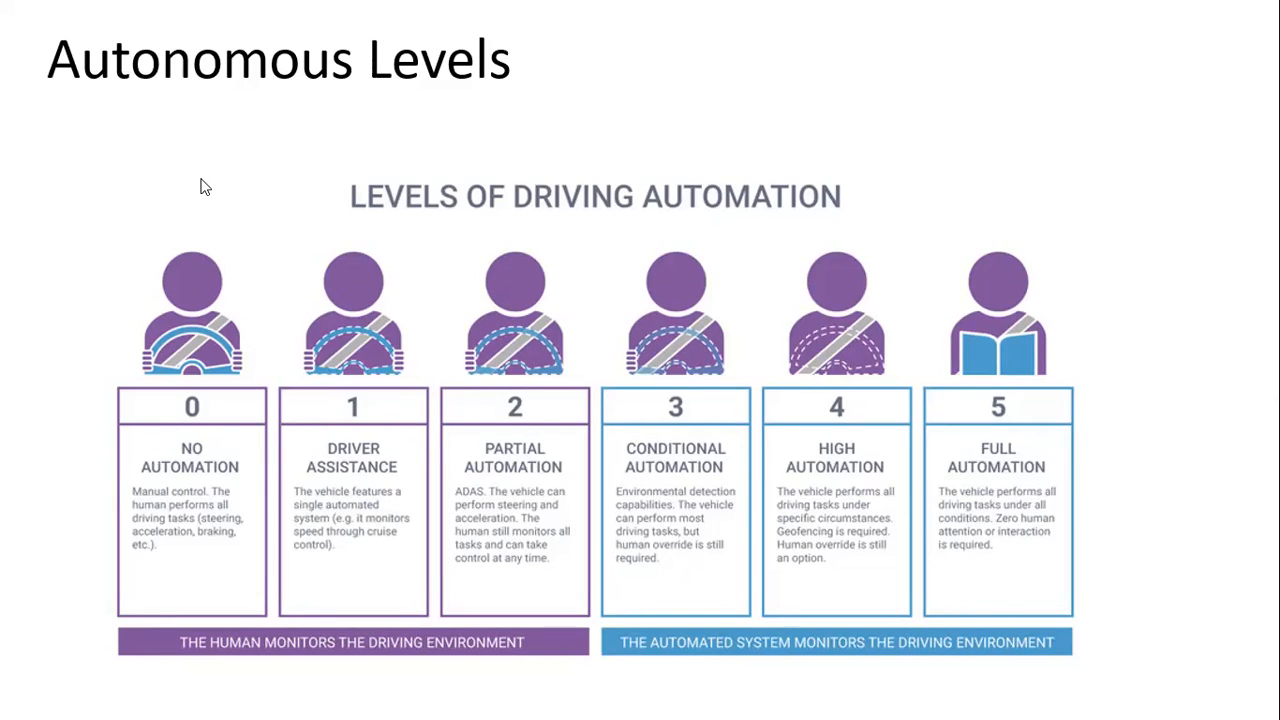
mouse_move(57, 178)
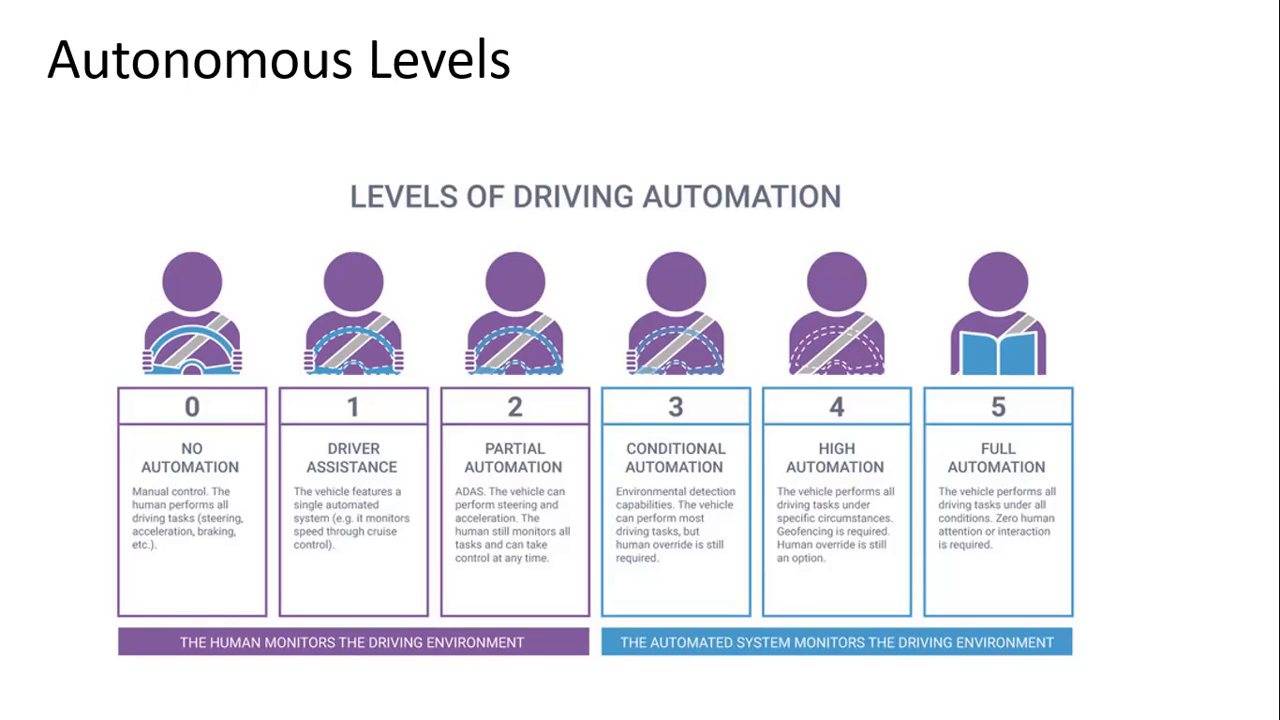
Step: Advance to the slide on perception, localization, planning and control, showing the Kettering University car
key("Right")
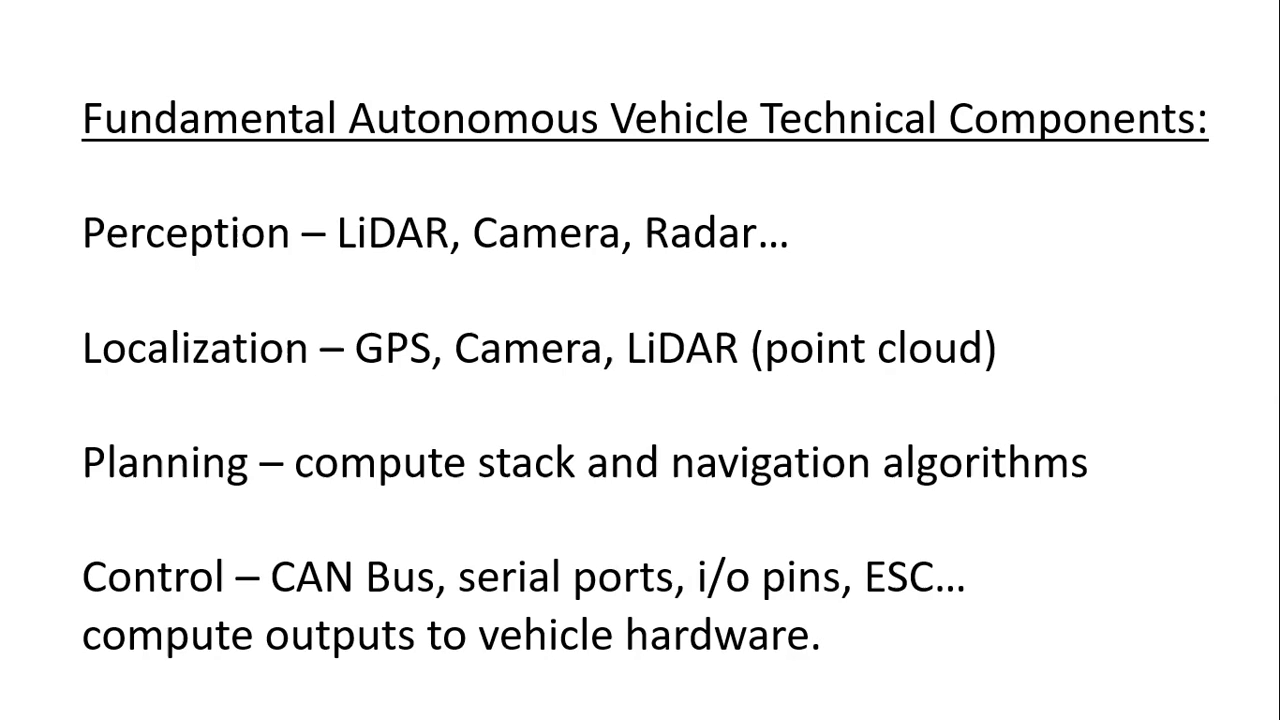
mouse_move(417, 365)
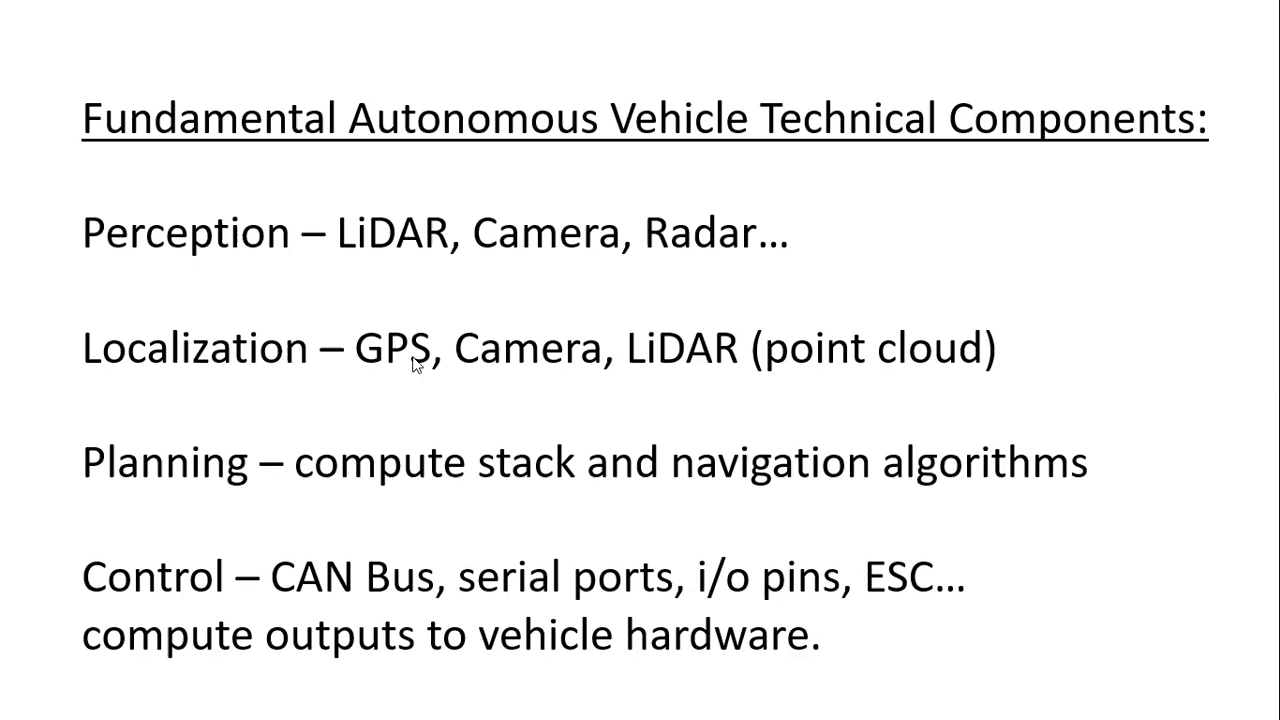
mouse_move(532, 351)
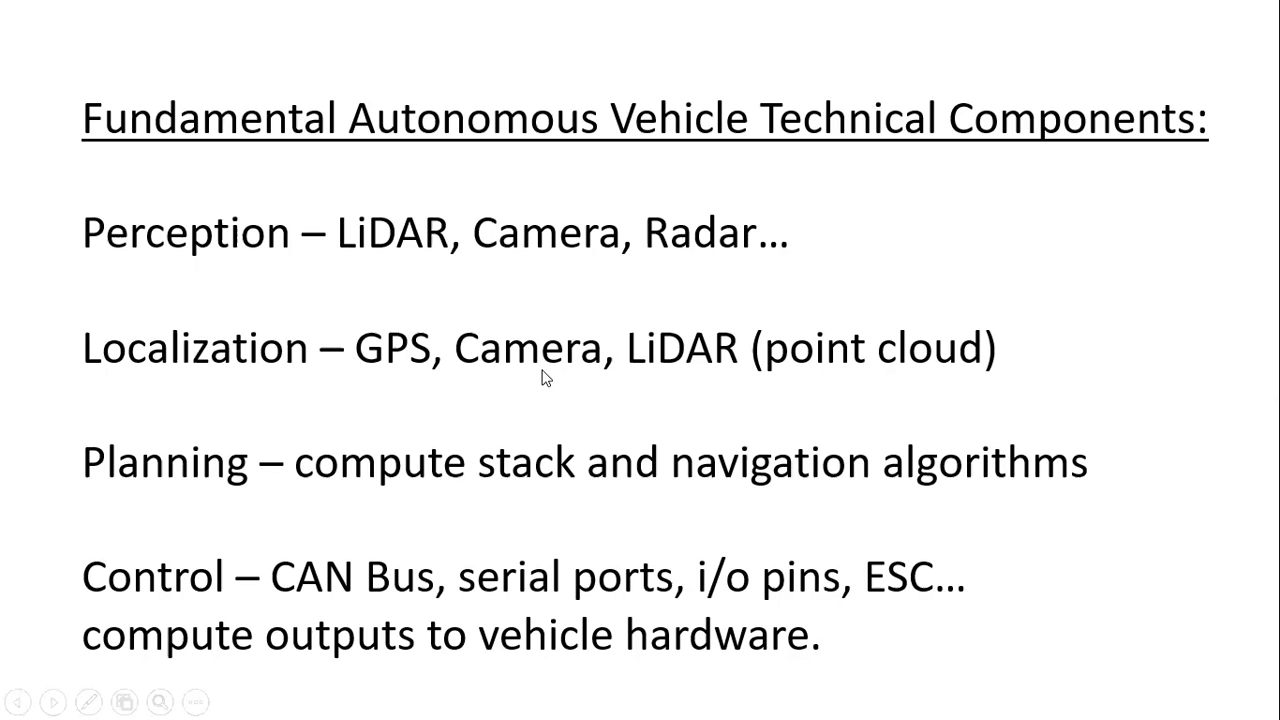
mouse_move(500, 372)
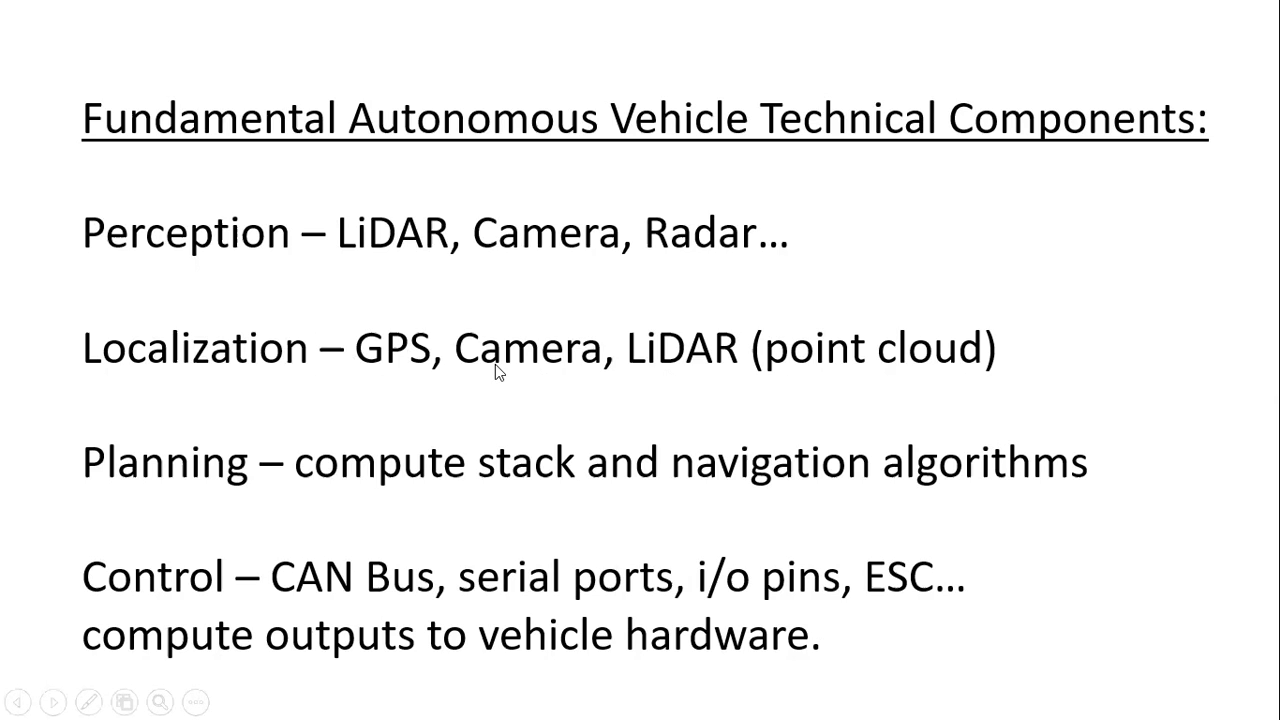
mouse_move(410, 365)
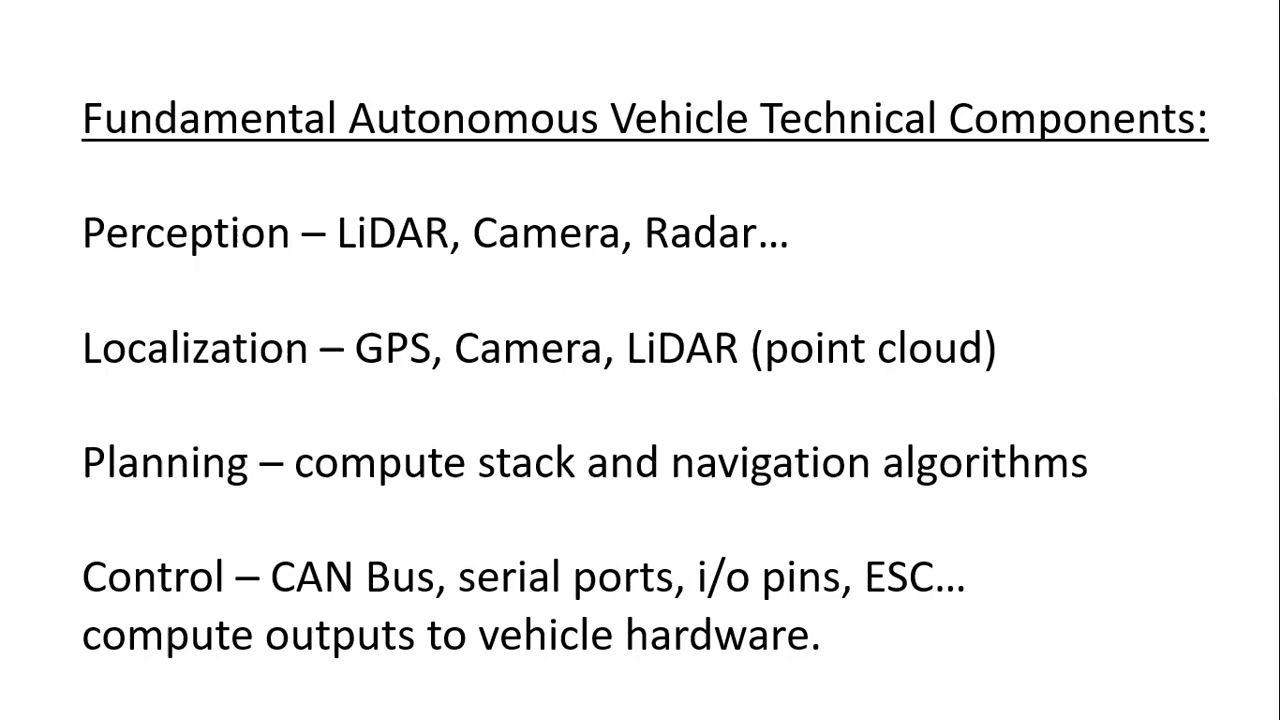
mouse_move(293, 573)
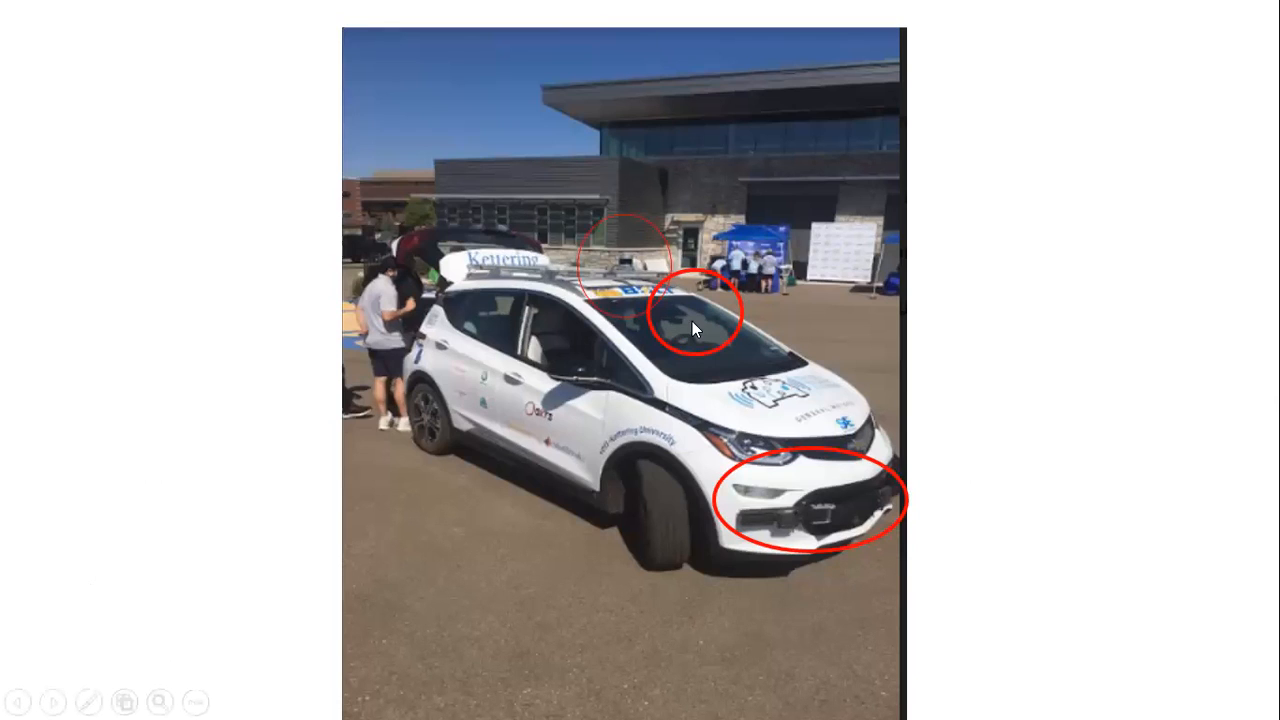
mouse_move(685, 338)
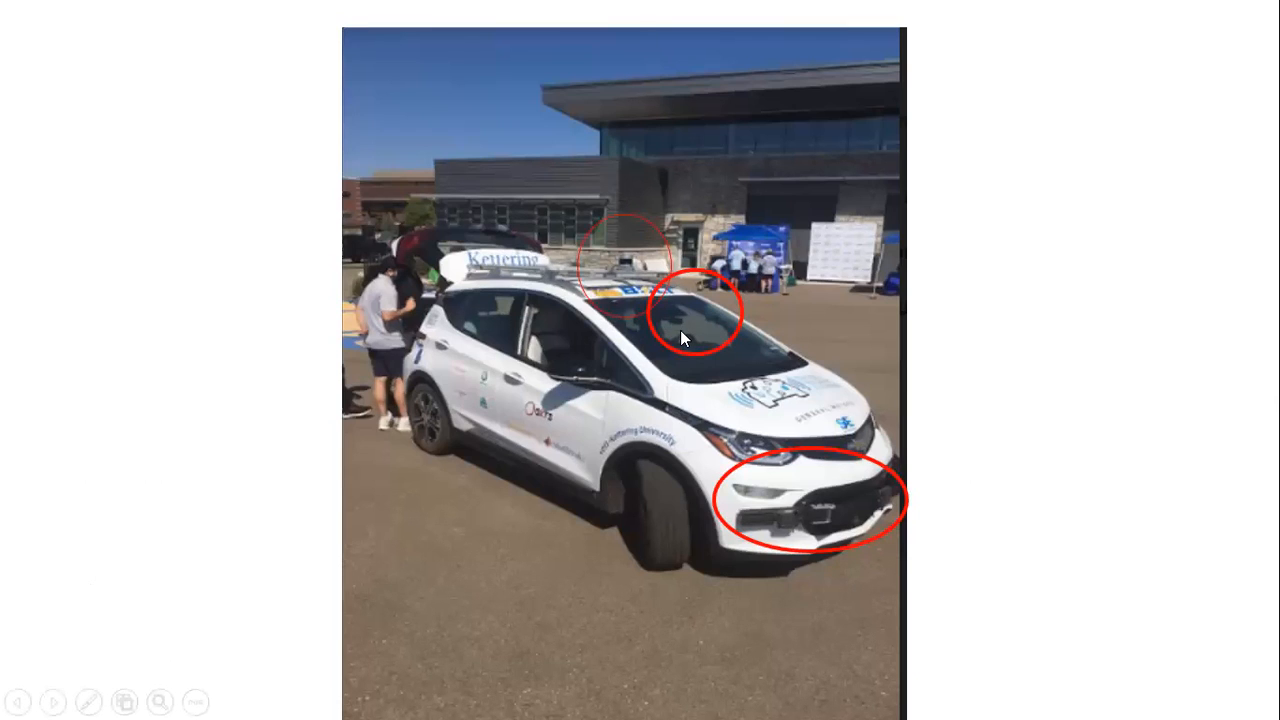
mouse_move(605, 258)
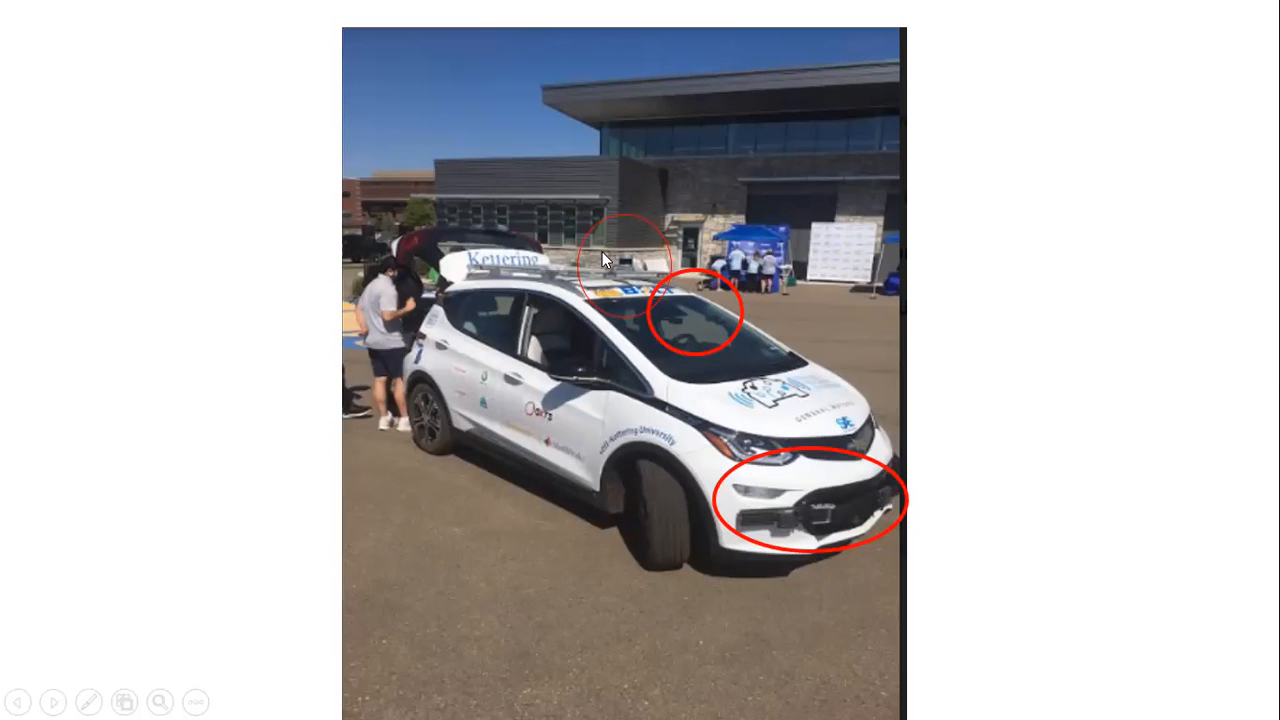
mouse_move(625, 265)
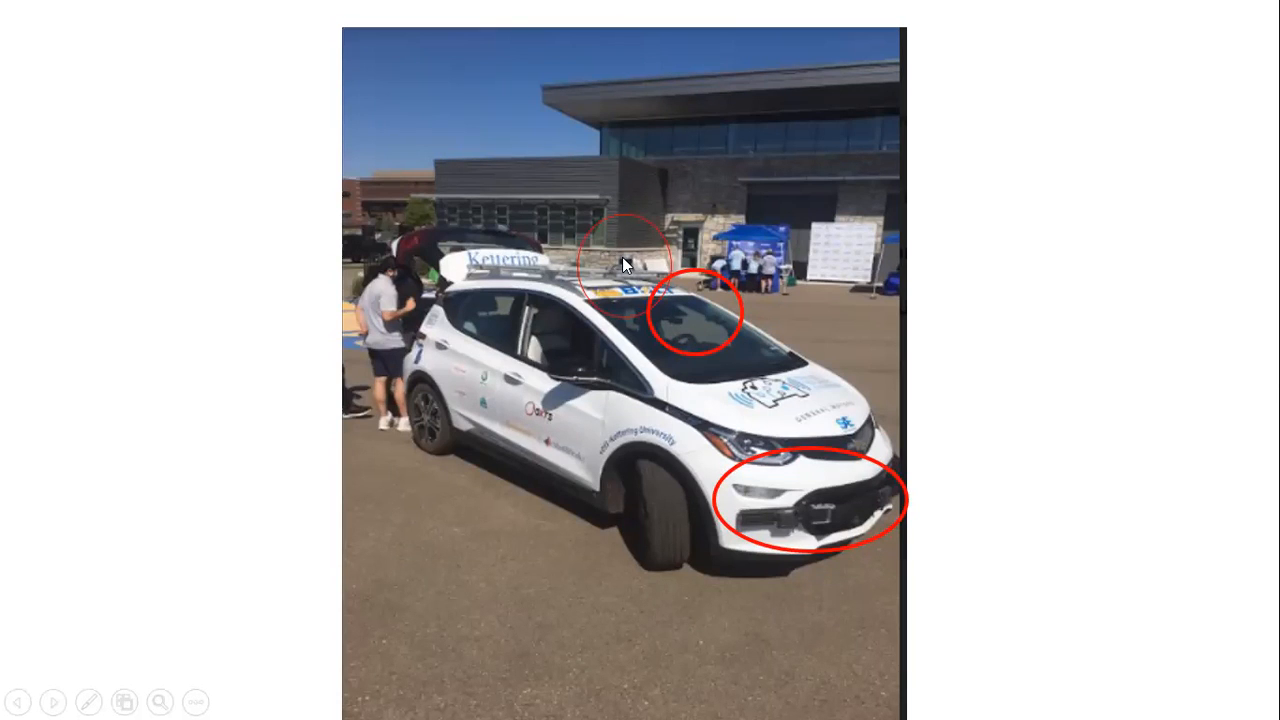
mouse_move(630, 273)
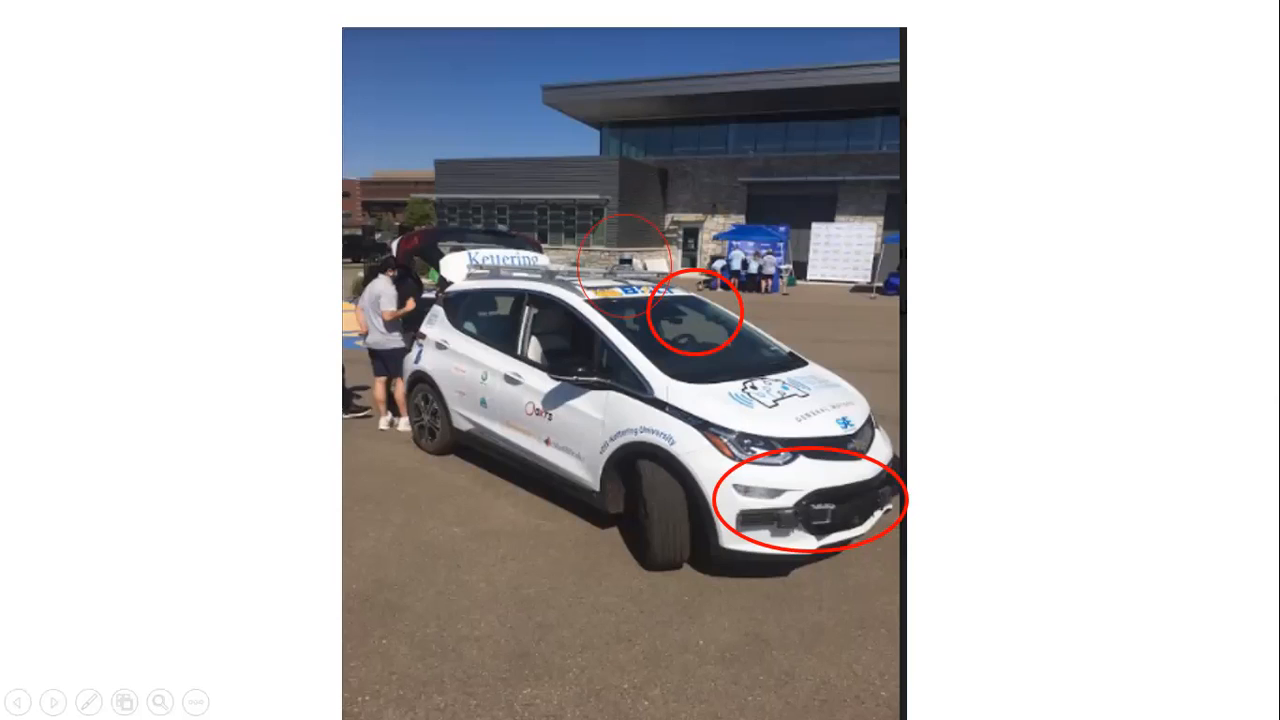
mouse_move(545, 284)
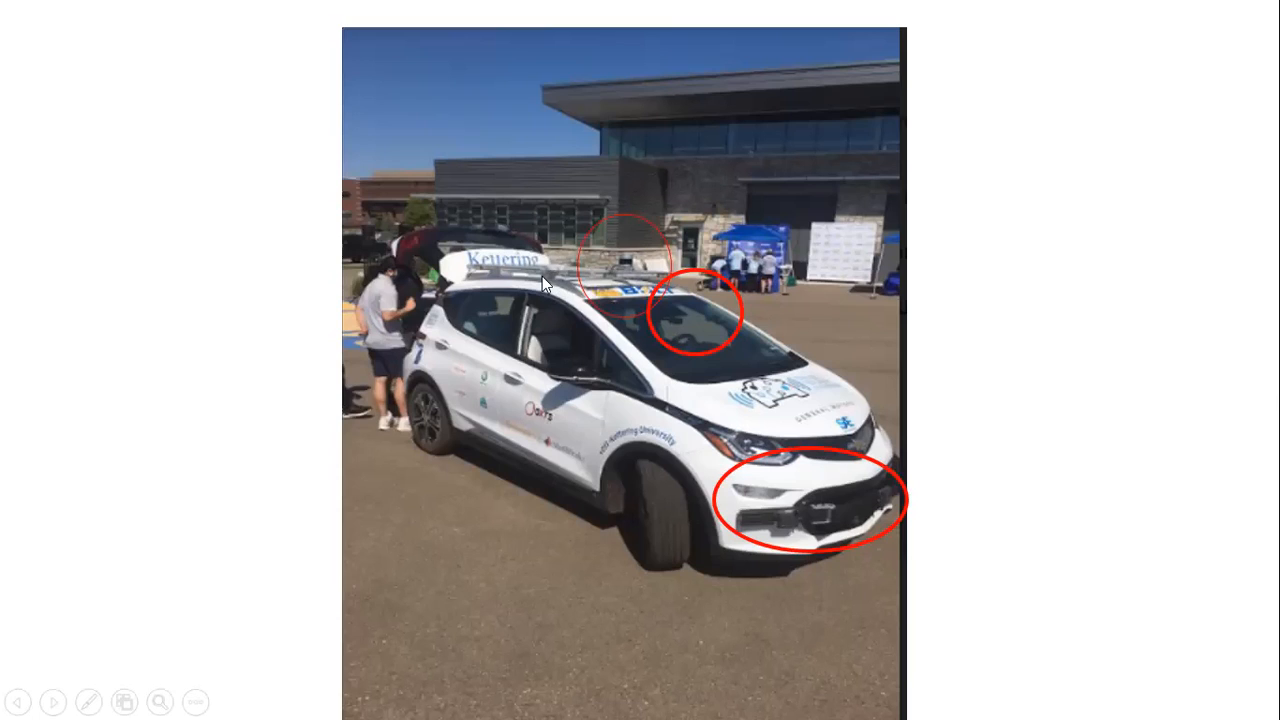
mouse_move(548, 272)
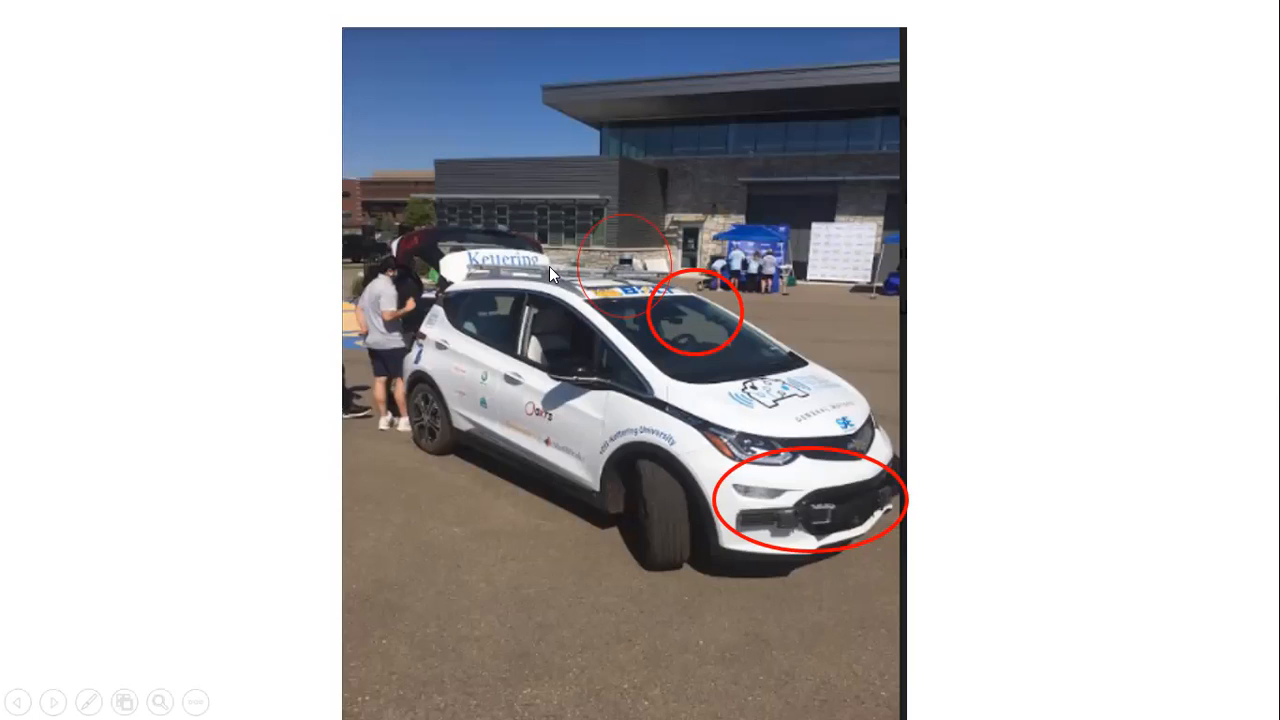
mouse_move(590, 271)
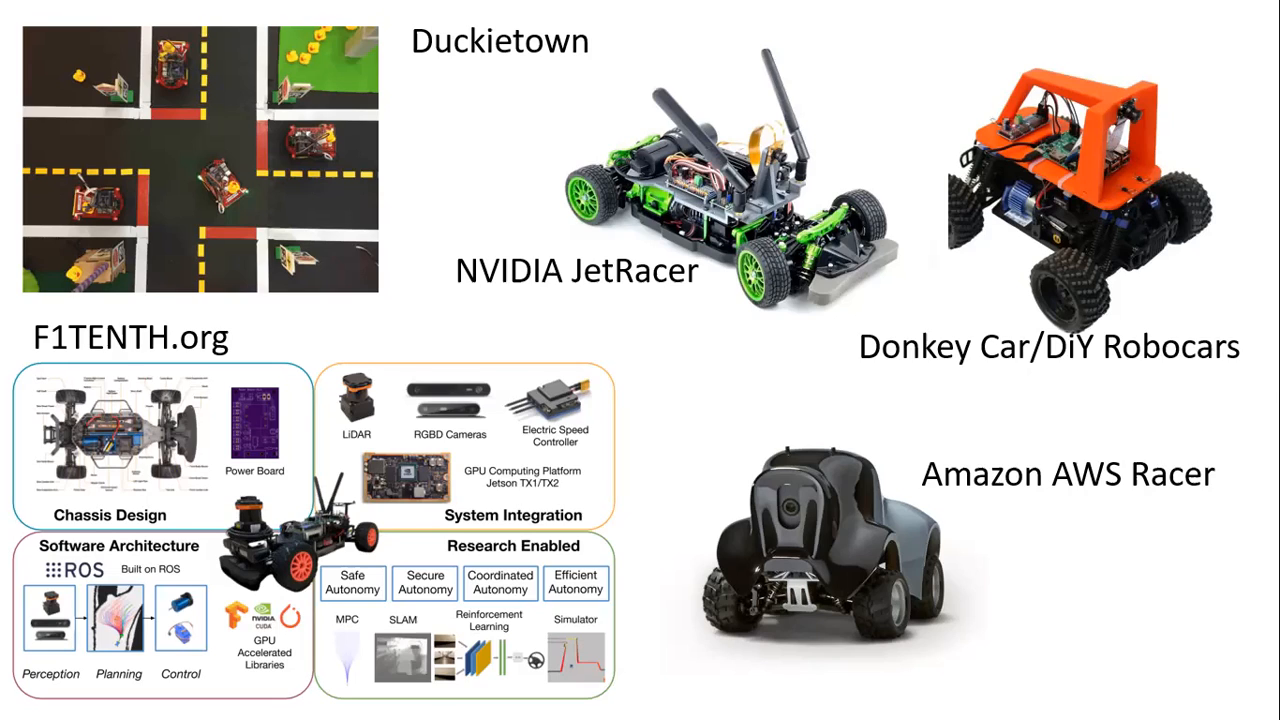
mouse_move(850, 208)
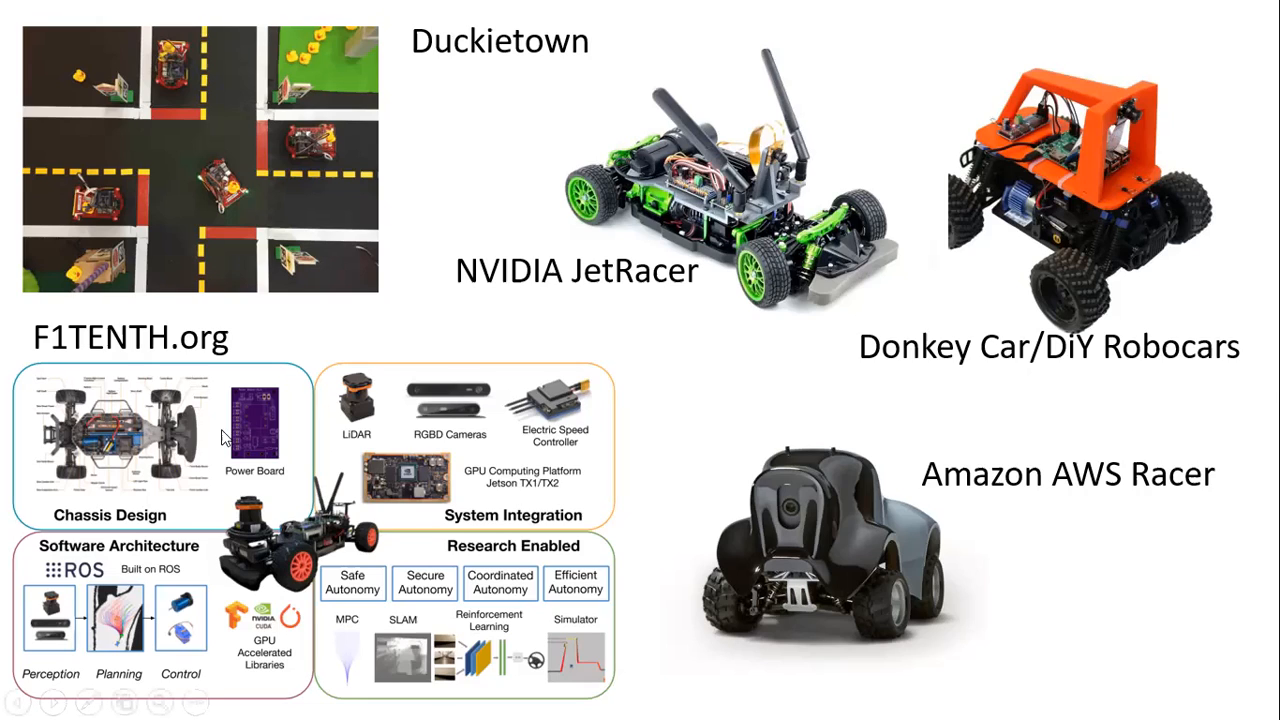
mouse_move(128, 521)
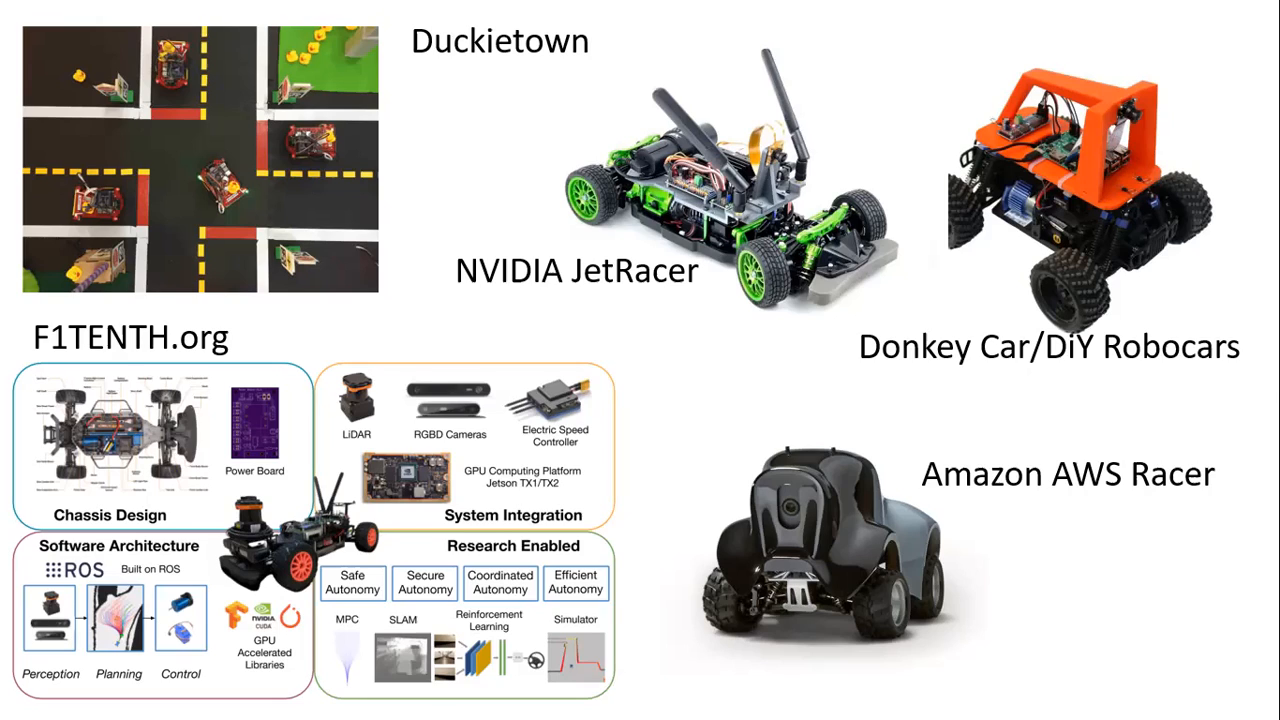
mouse_move(767, 530)
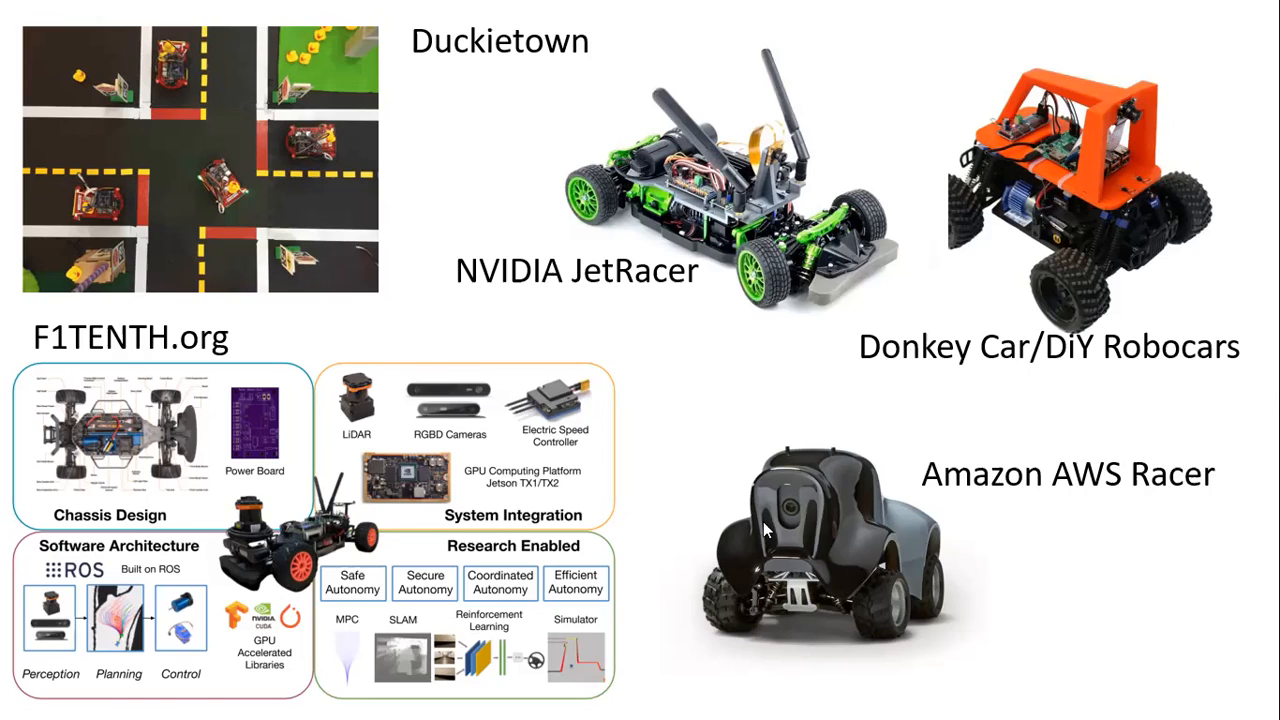
mouse_move(880, 570)
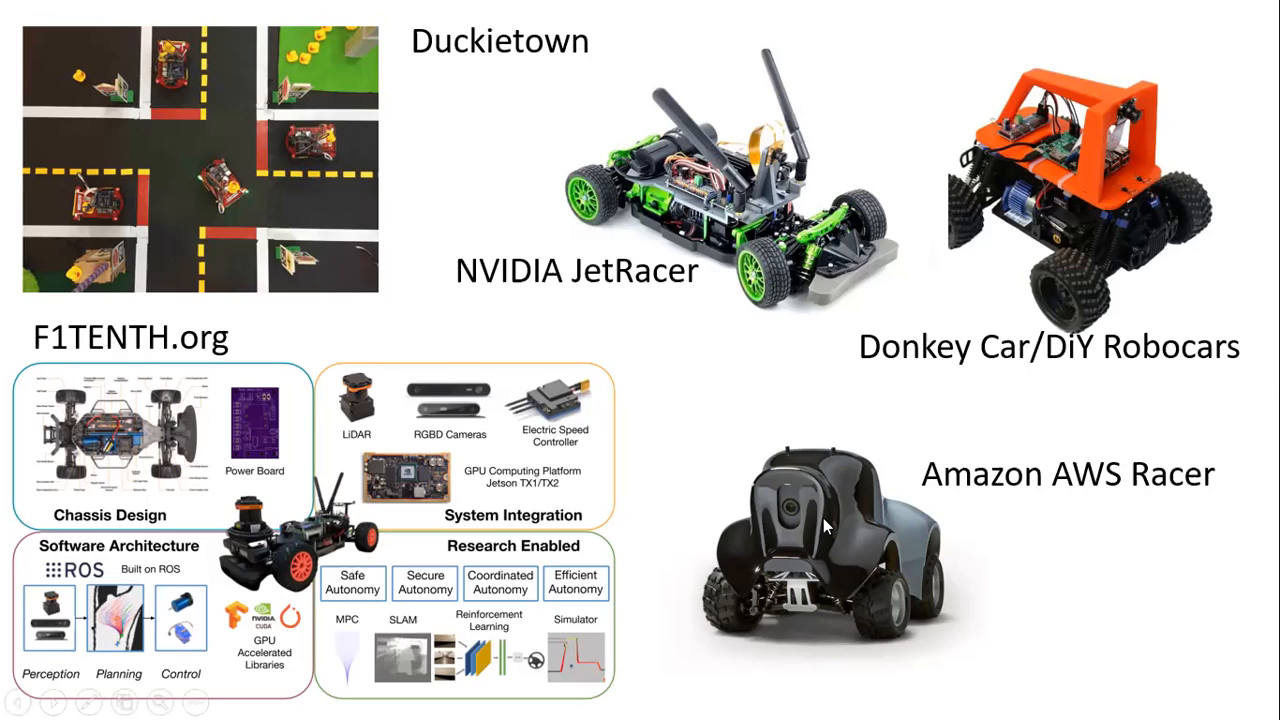
mouse_move(853, 518)
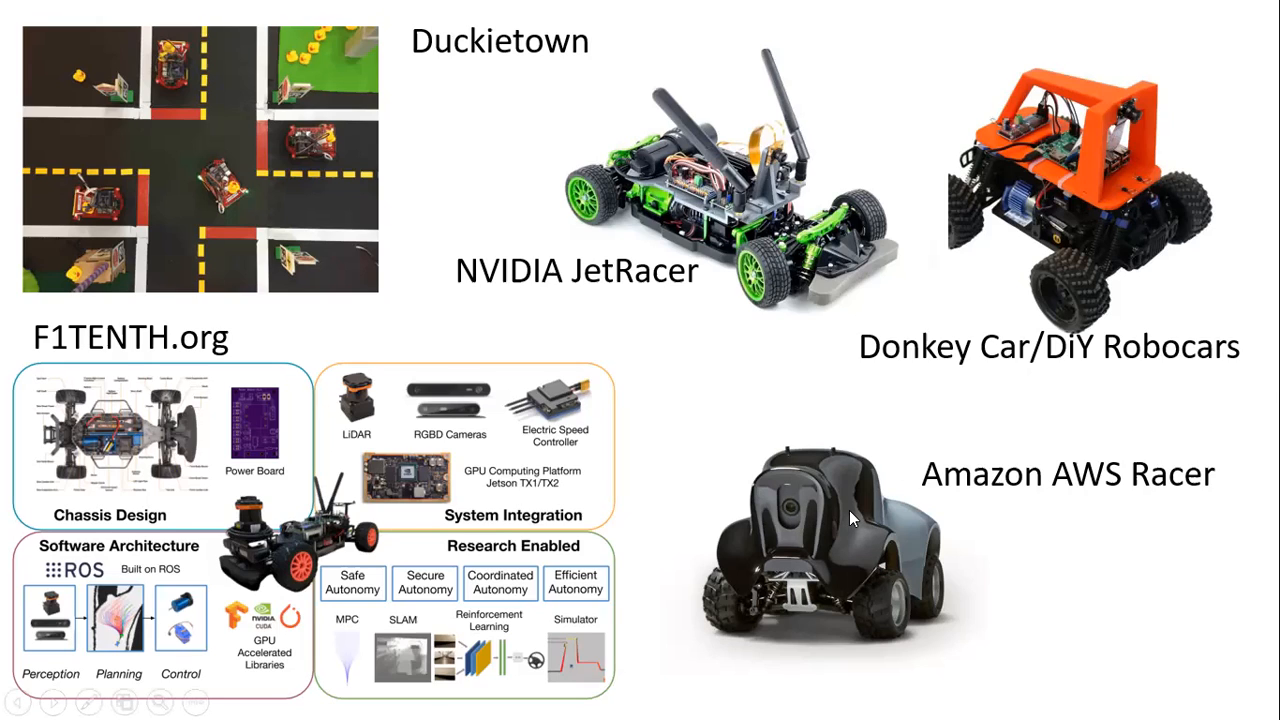
mouse_move(852, 518)
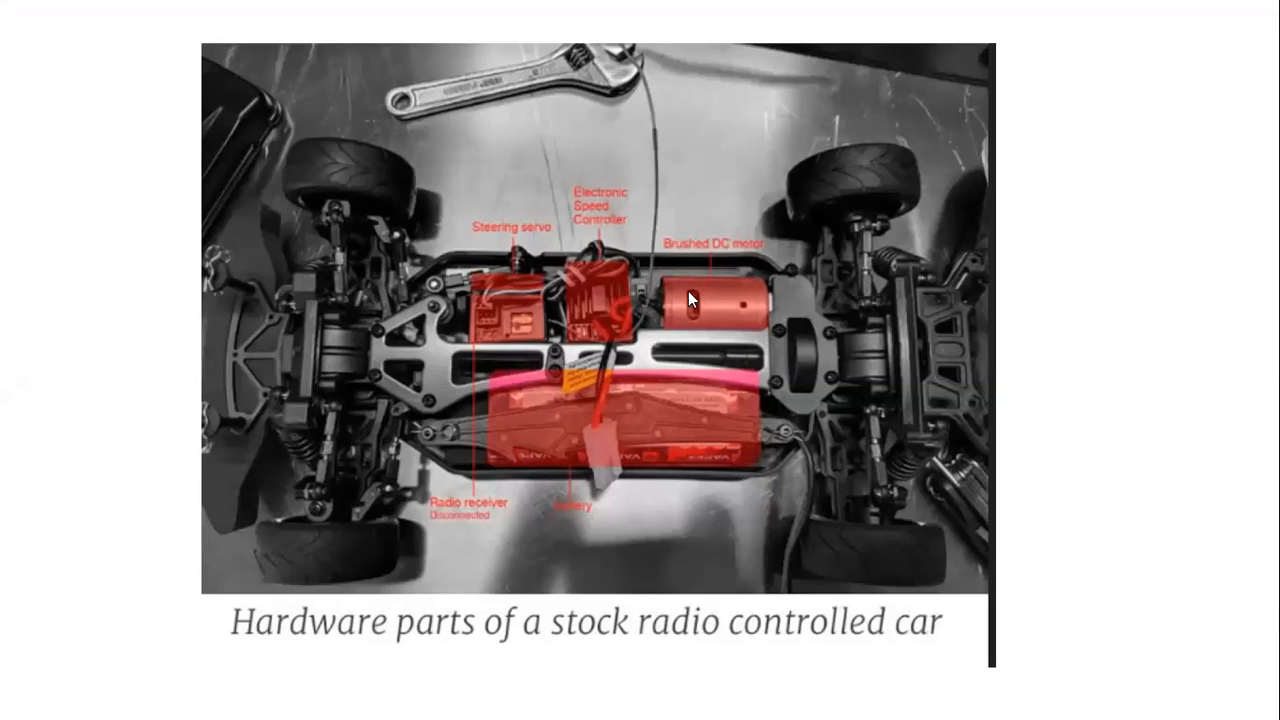
mouse_move(733, 433)
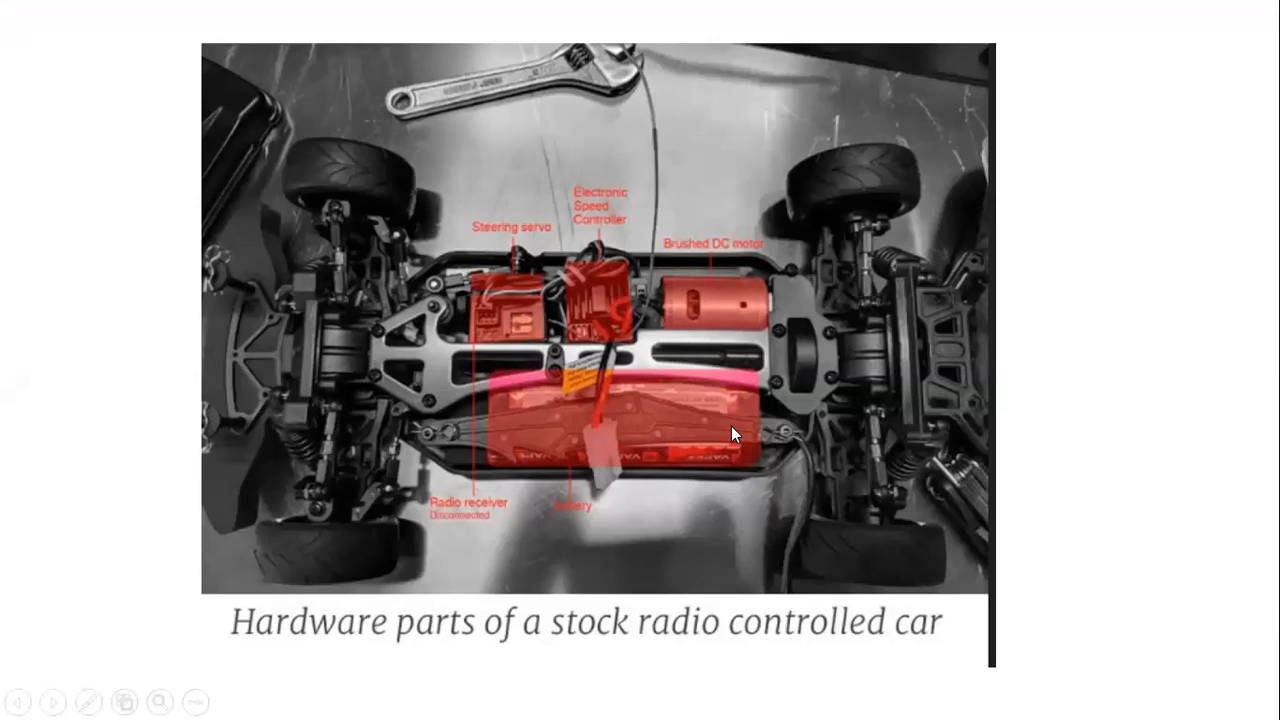
mouse_move(707, 427)
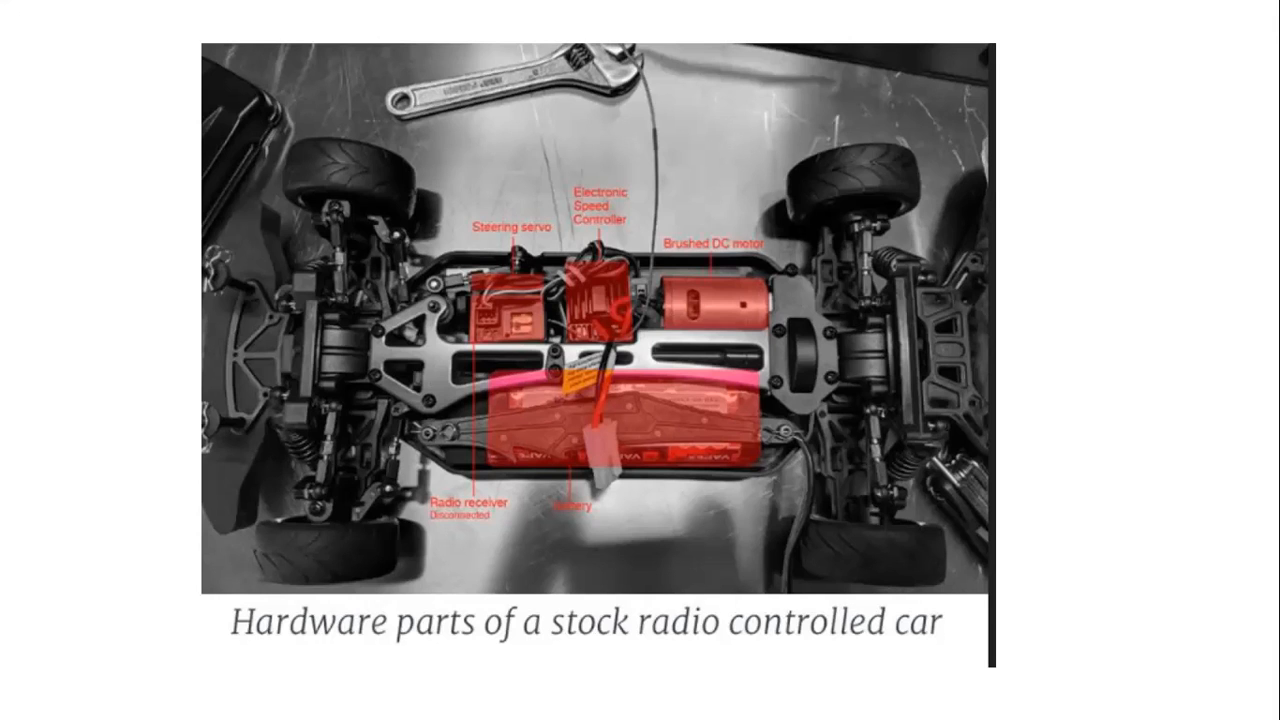
Step: Advance to the F1TENTH overview slide on chassis design, system integration and software architecture
key("right")
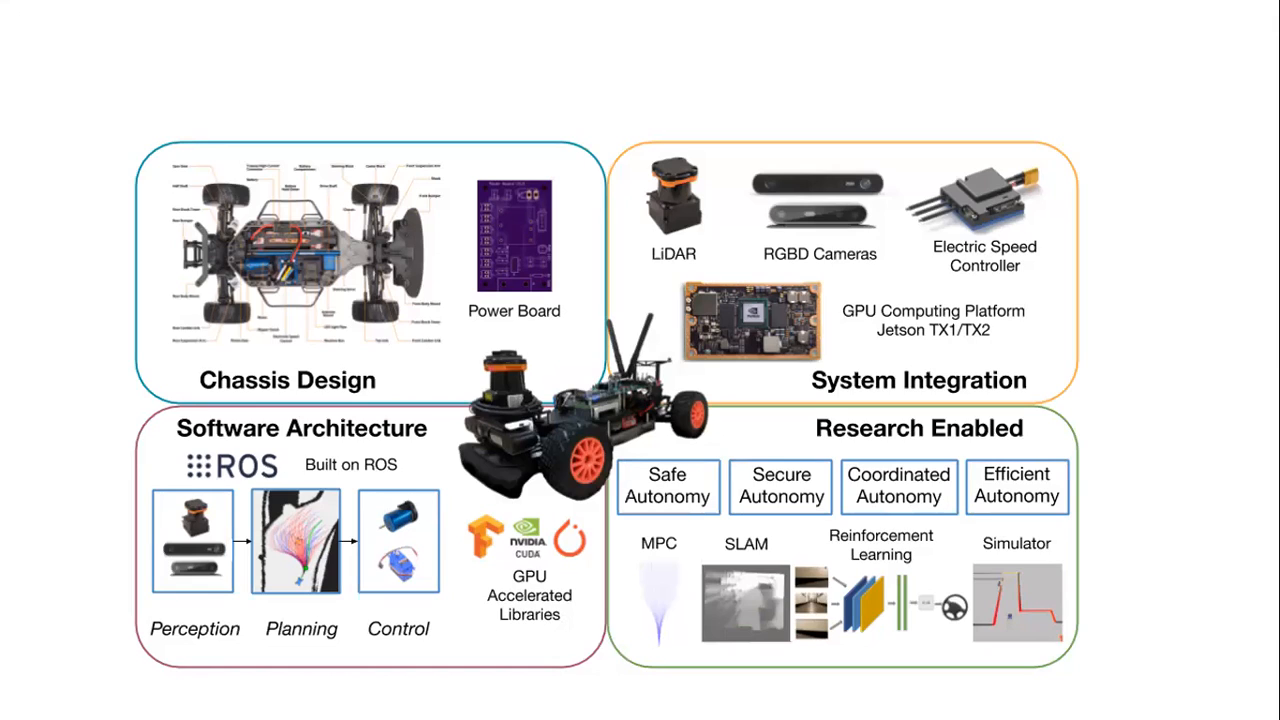
mouse_move(364, 347)
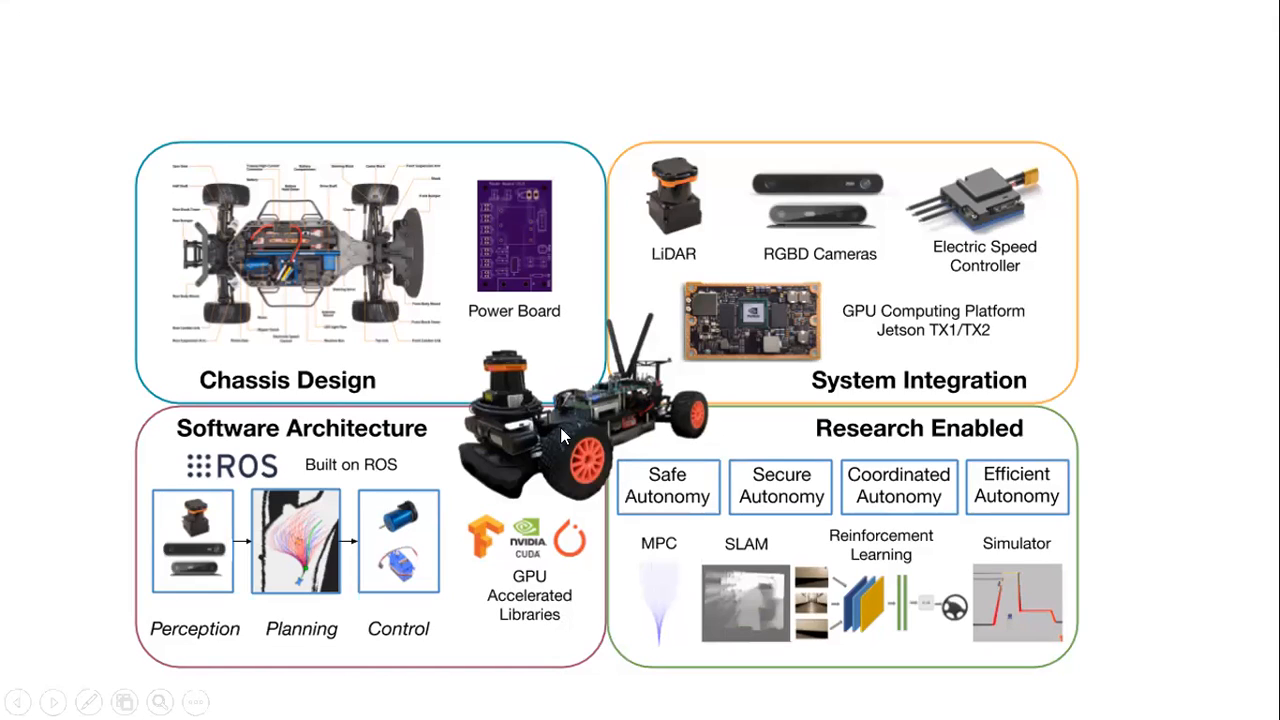
mouse_move(307, 473)
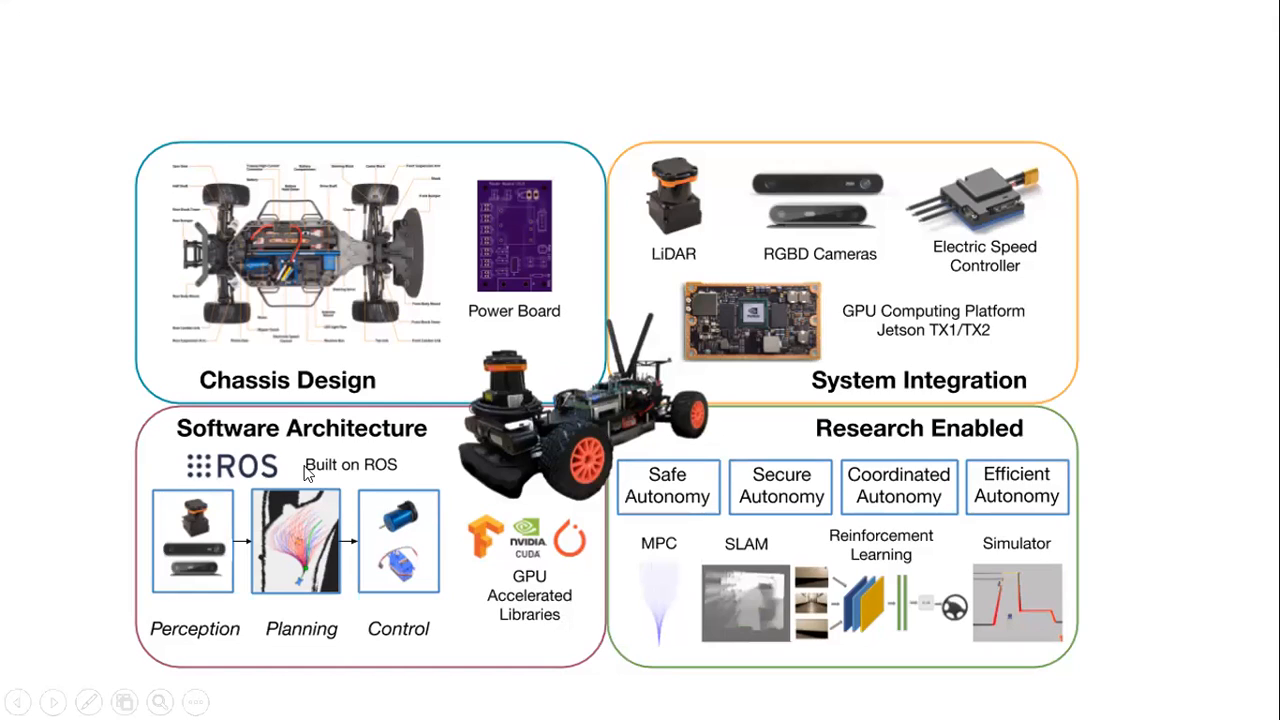
mouse_move(197, 470)
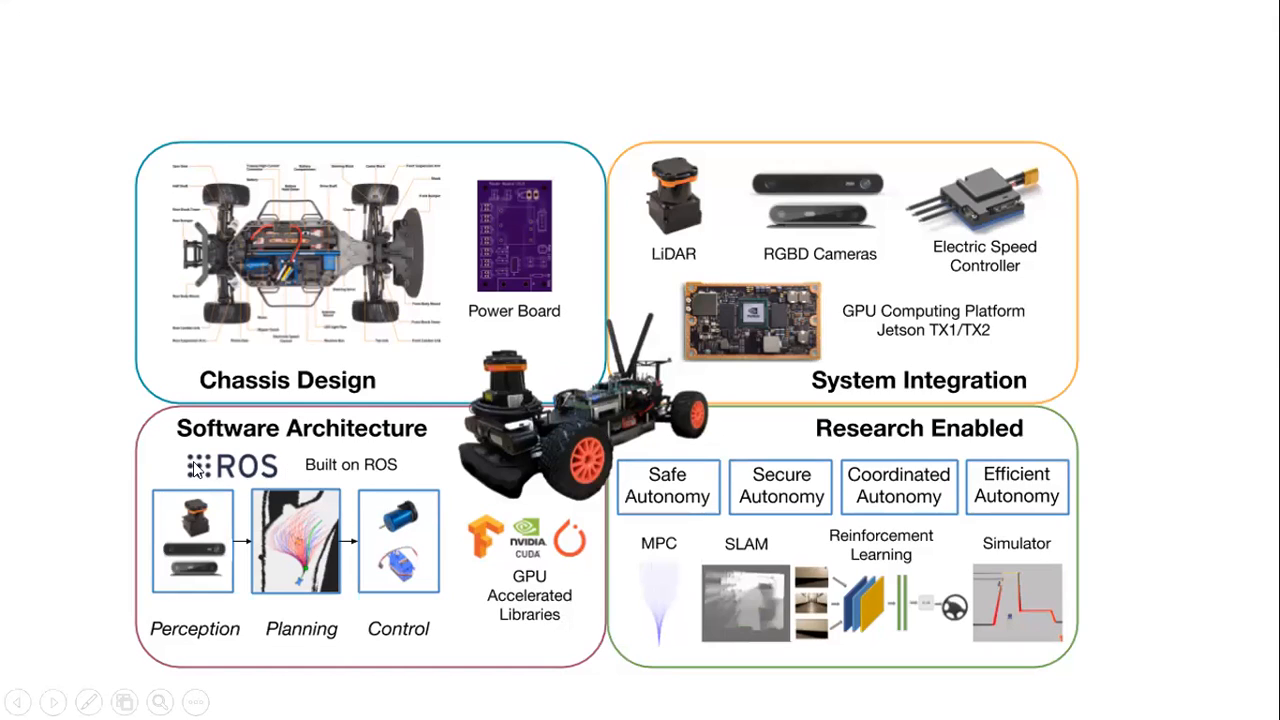
mouse_move(255, 463)
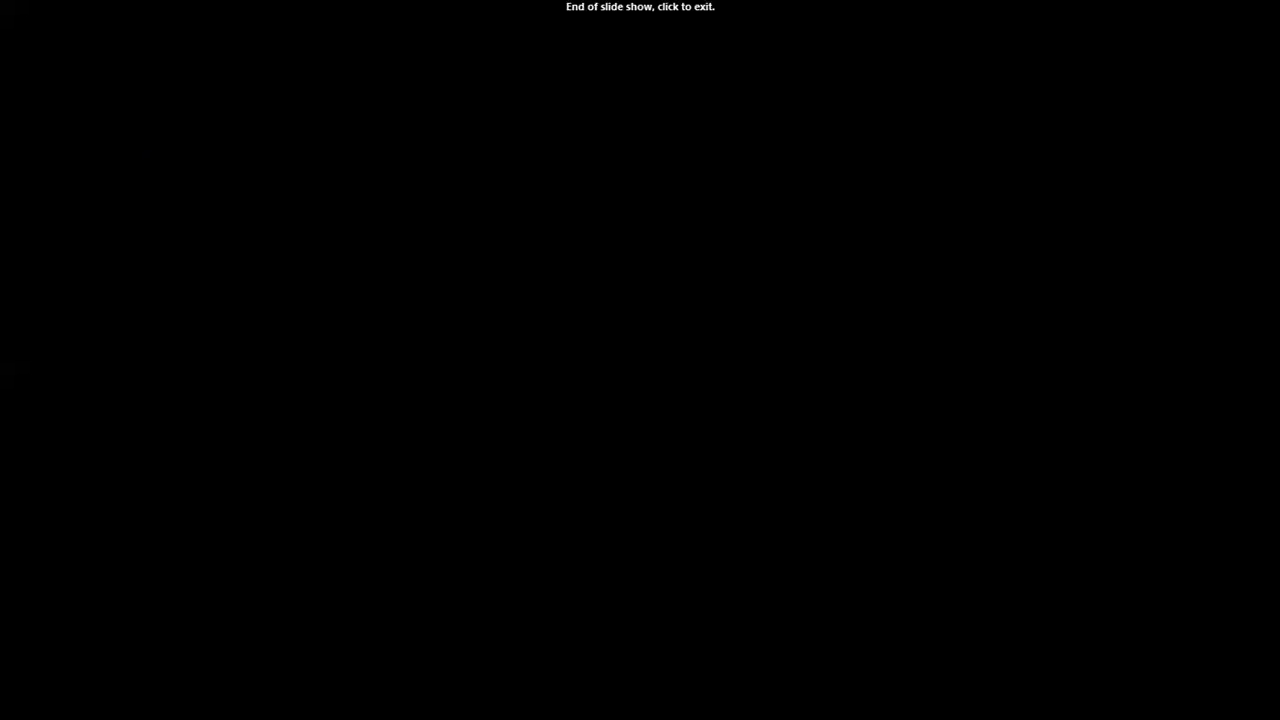
mouse_move(670, 432)
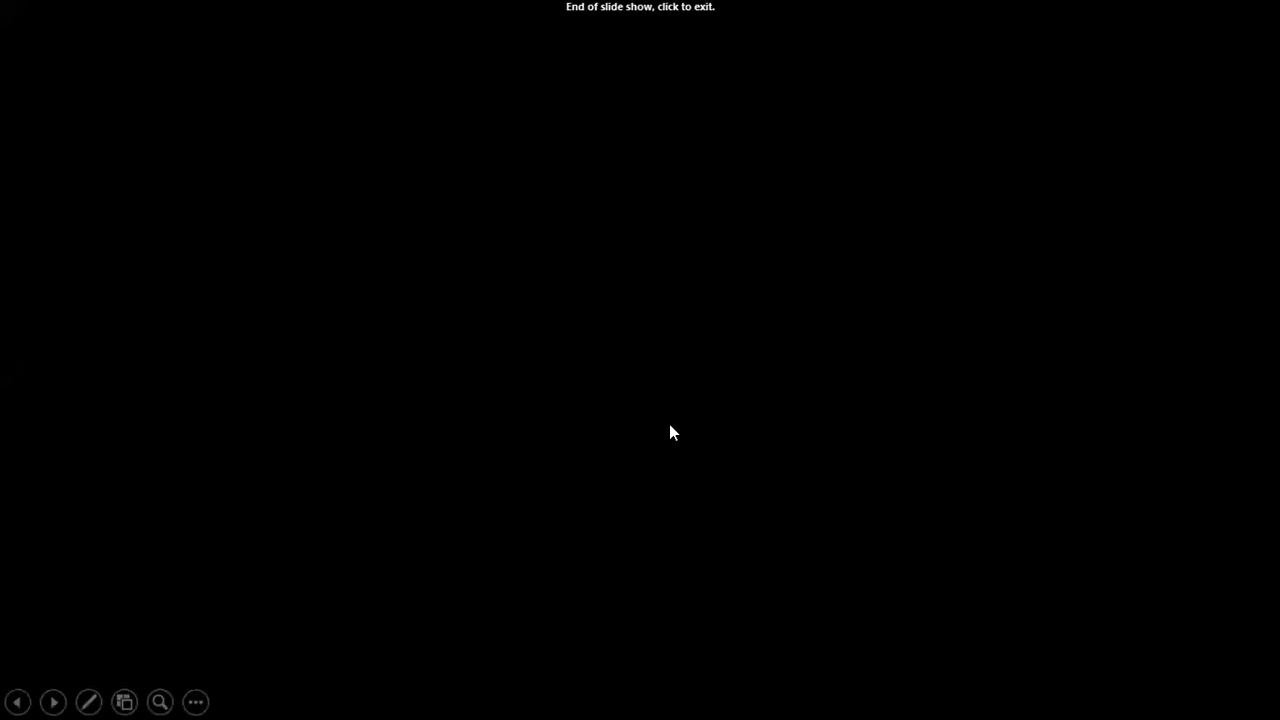
mouse_move(93, 44)
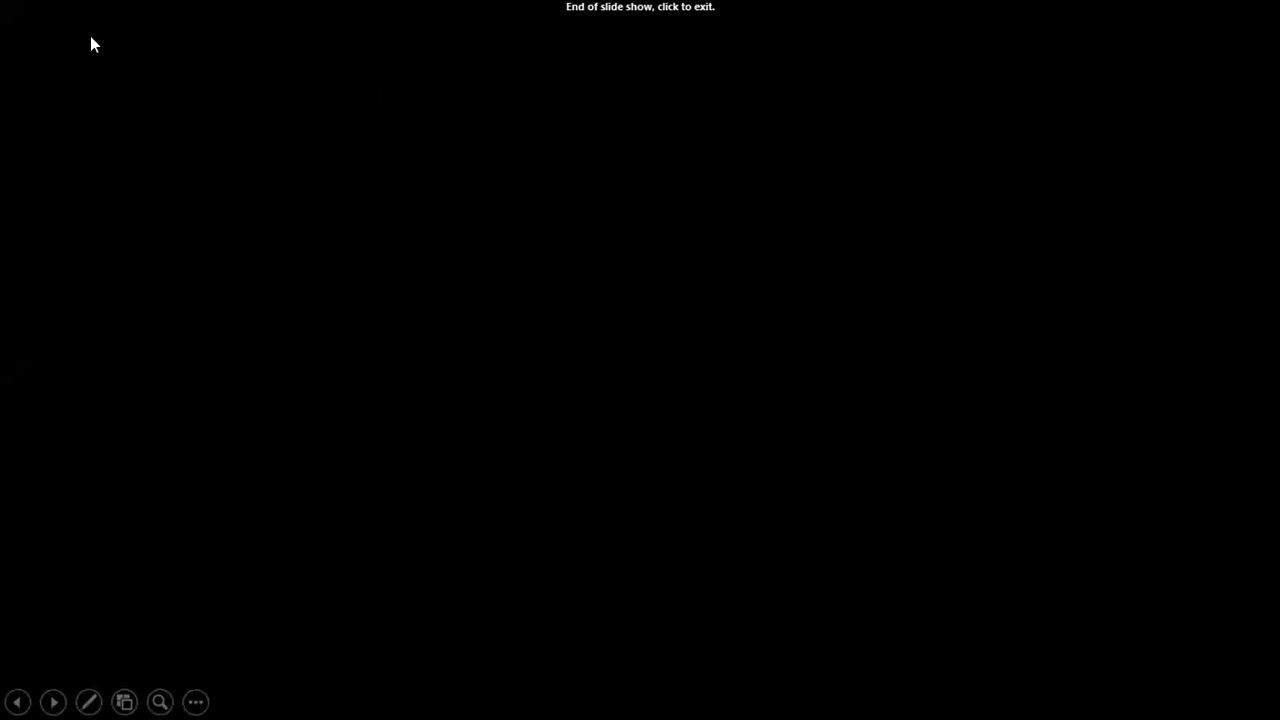
Step: Exit the finished slideshow and close PowerPoint, reaching the keep-recovered-files prompt
left_click(640, 360)
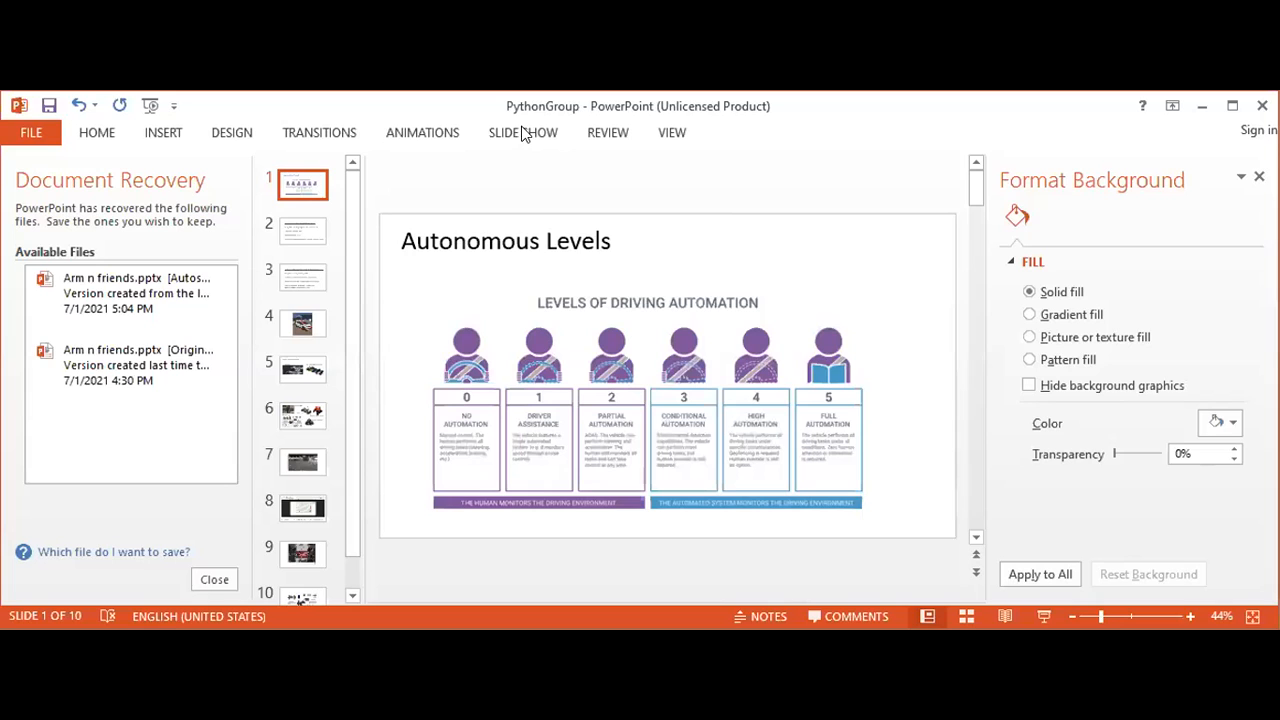
left_click(522, 132)
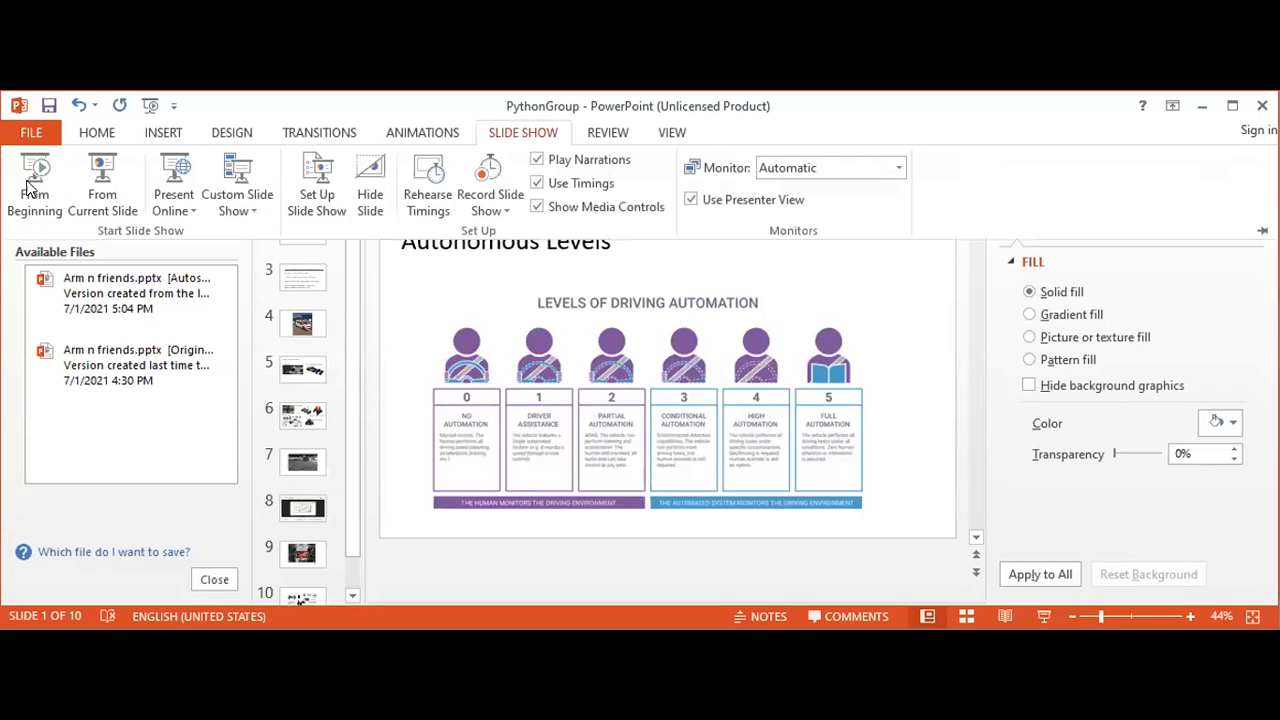
left_click(35, 185)
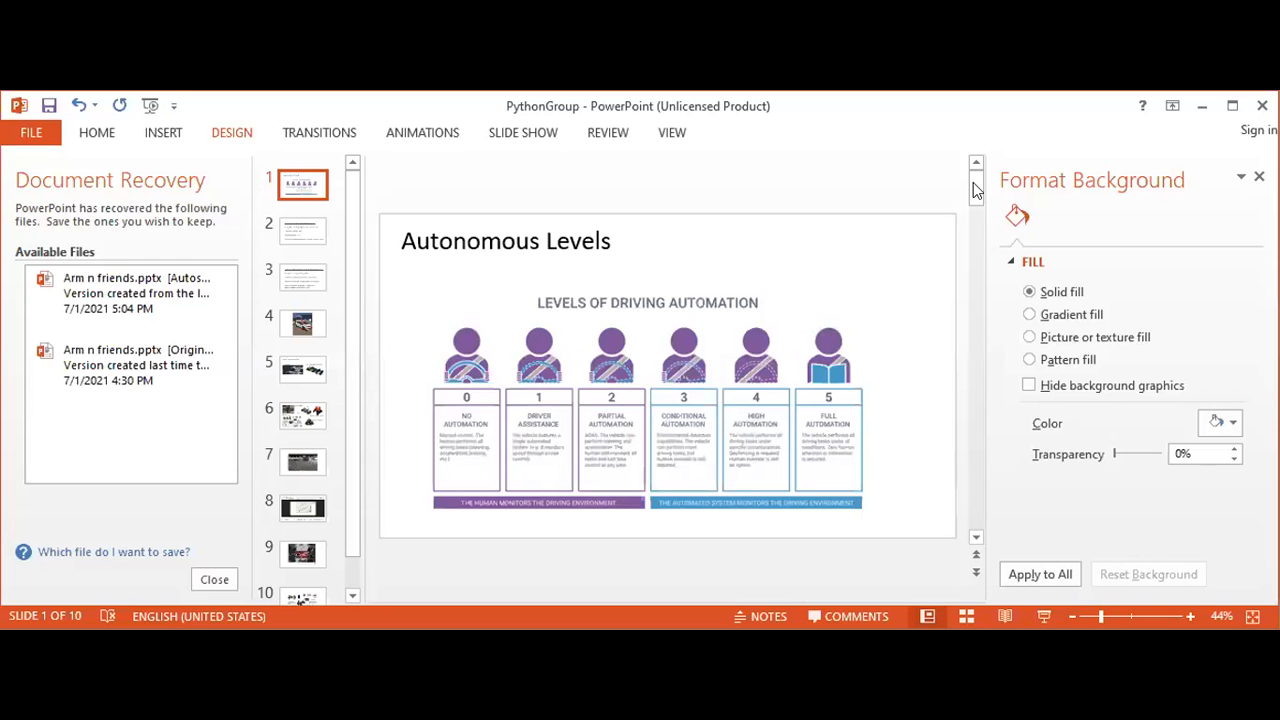
mouse_move(994, 524)
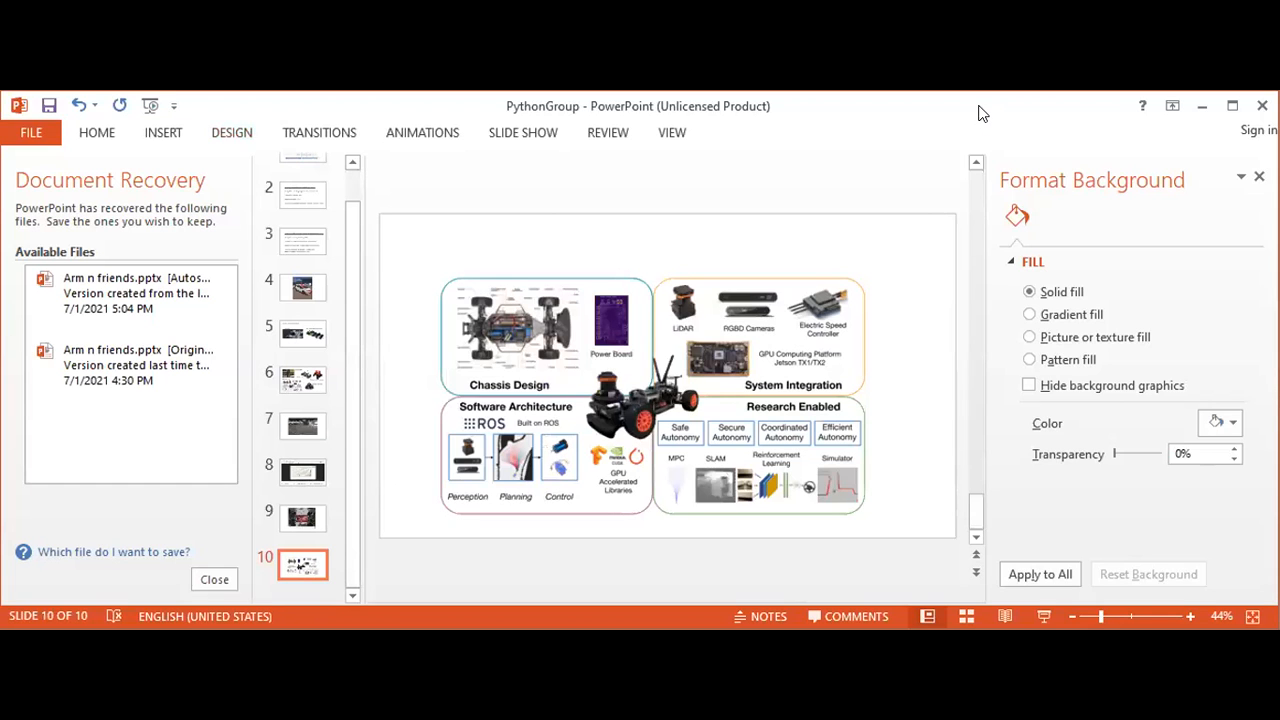
left_click(214, 579)
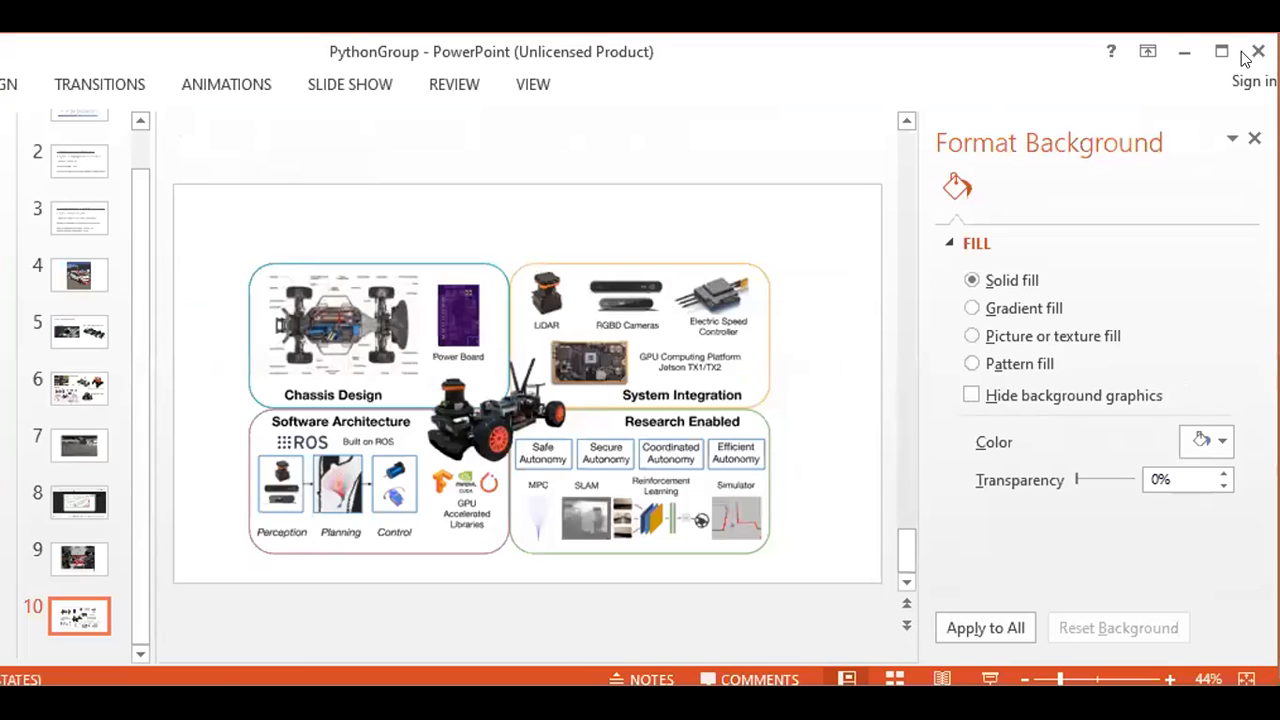
left_click(1257, 51)
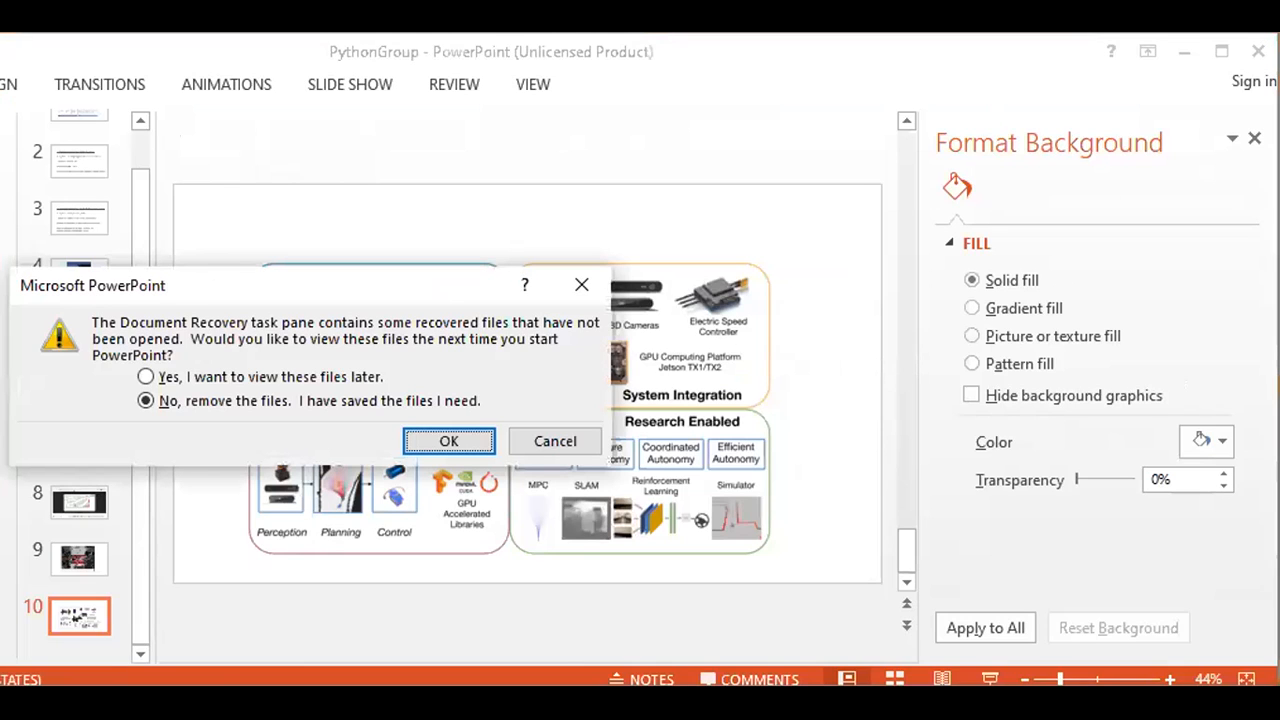